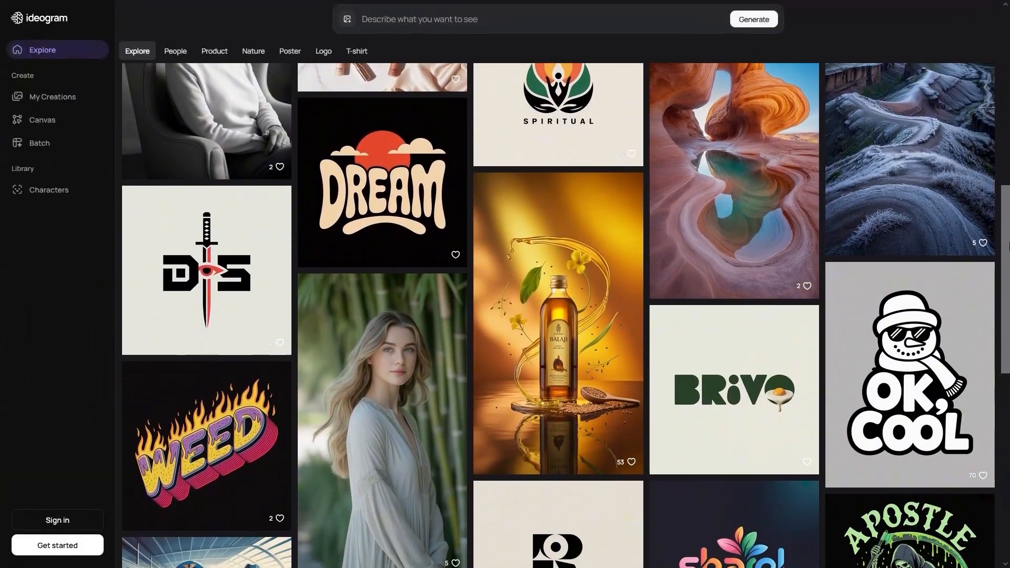
# Step: Set the upscale factor to x4 and load the cat-on-armchair photo for More-Detail GAN v3 enhancement
pyautogui.scroll(-3)
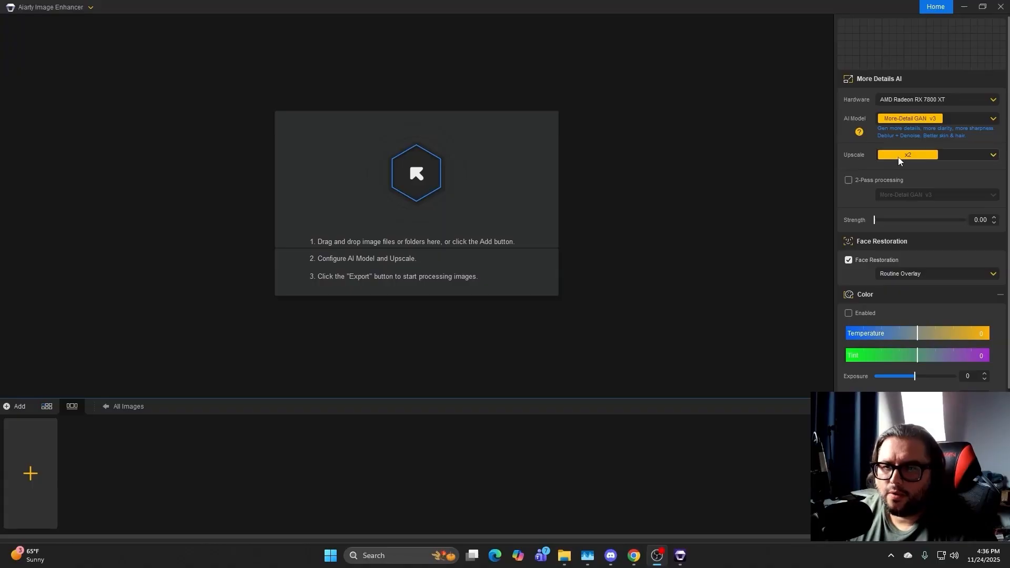
pyautogui.click(907, 153)
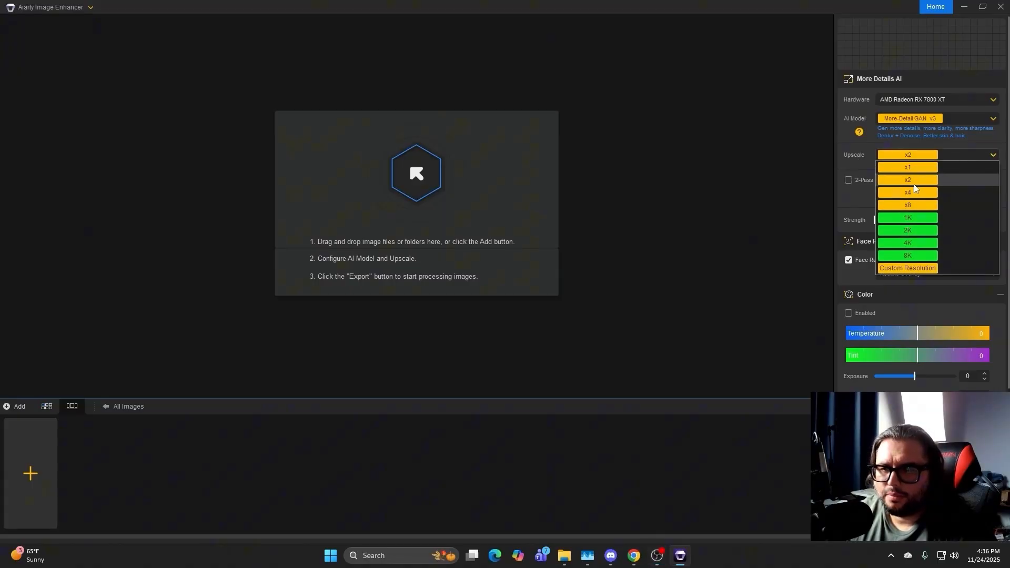
pyautogui.click(907, 191)
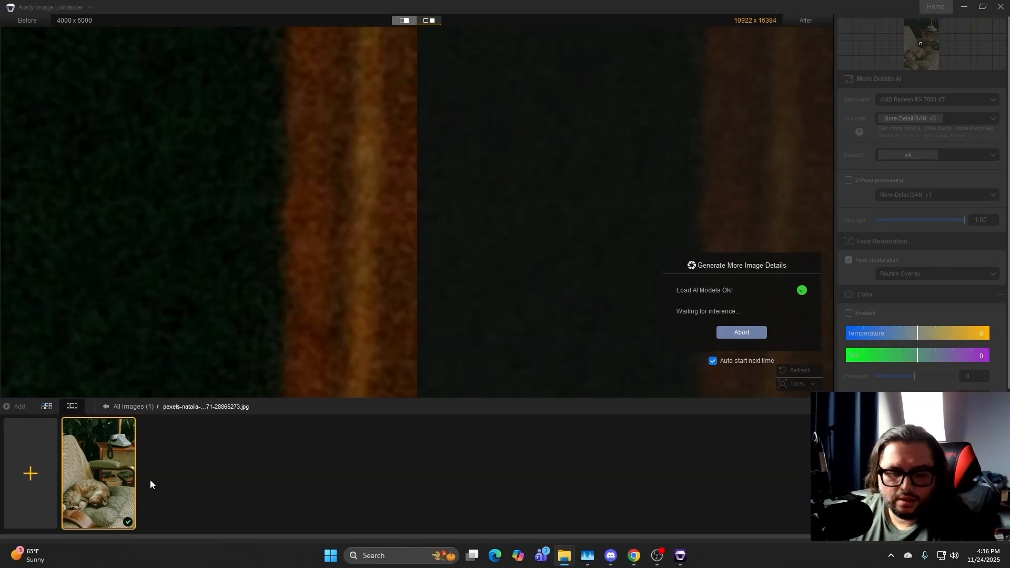
pyautogui.moveTo(308, 500)
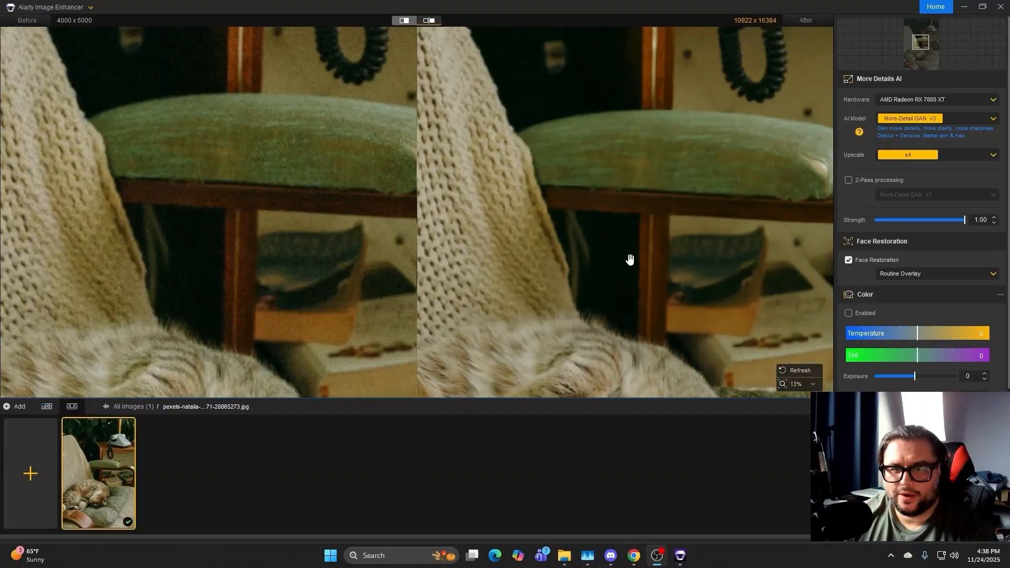
pyautogui.scroll(-3)
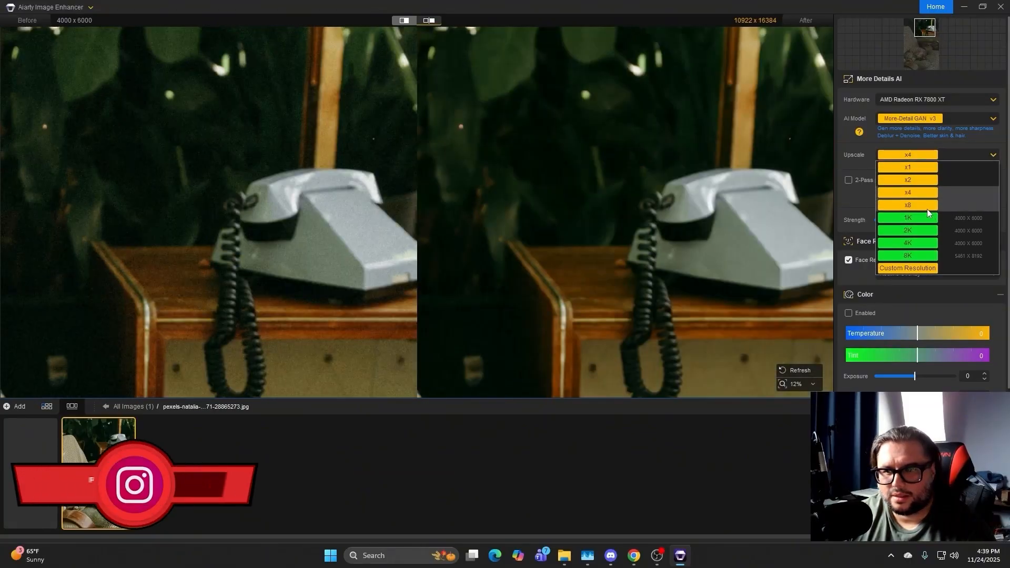
# Step: Switch the cat photo's upscale target to 8K (5461 x 8192)
pyautogui.click(907, 256)
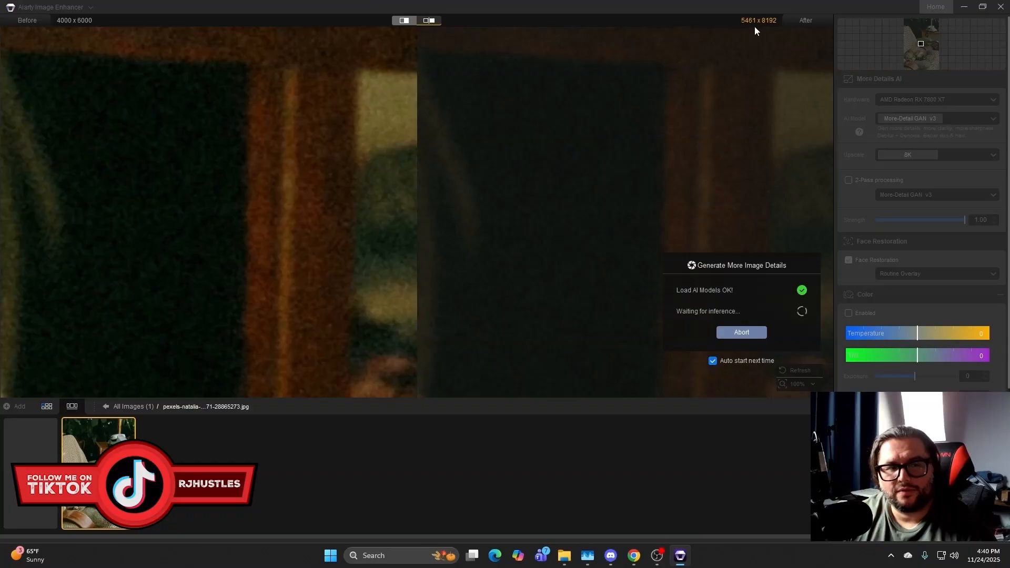
pyautogui.moveTo(772, 30)
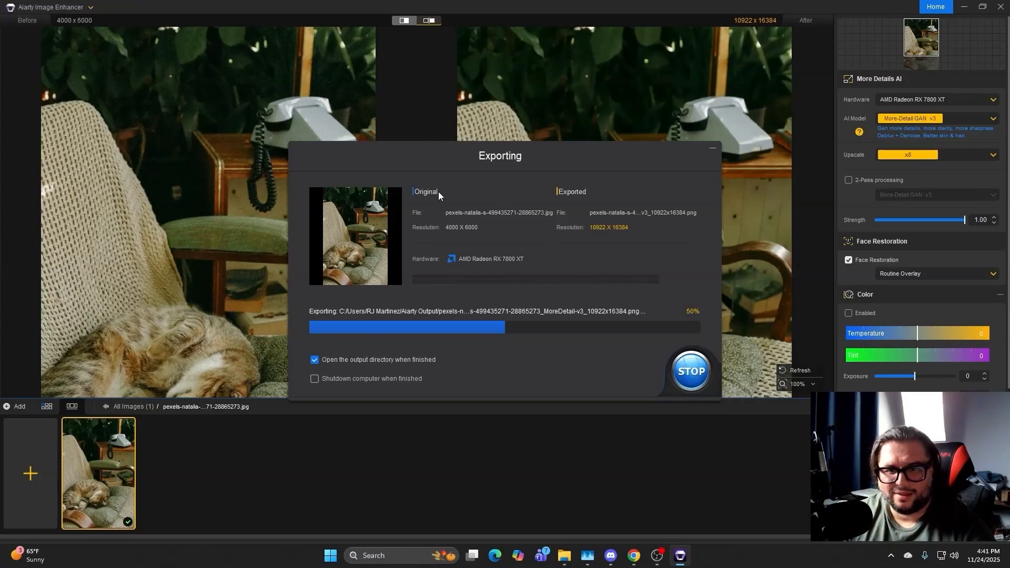
pyautogui.moveTo(592, 235)
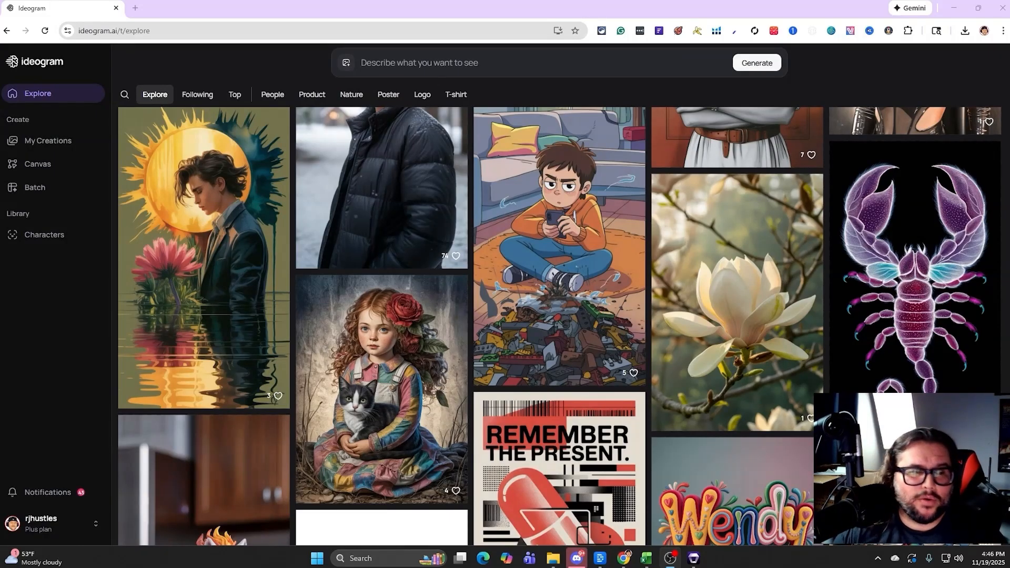
pyautogui.moveTo(688, 452)
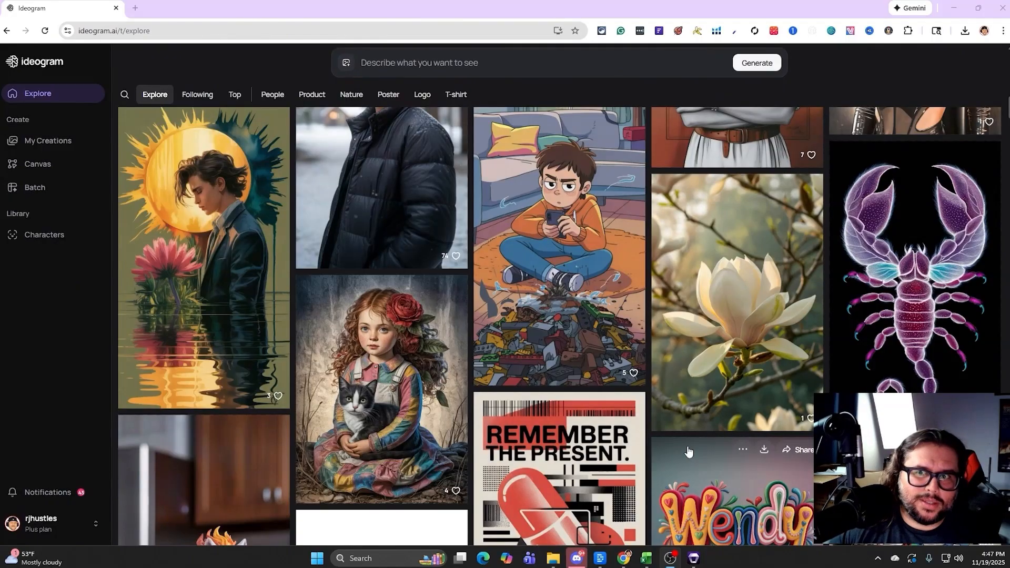
pyautogui.moveTo(380, 343)
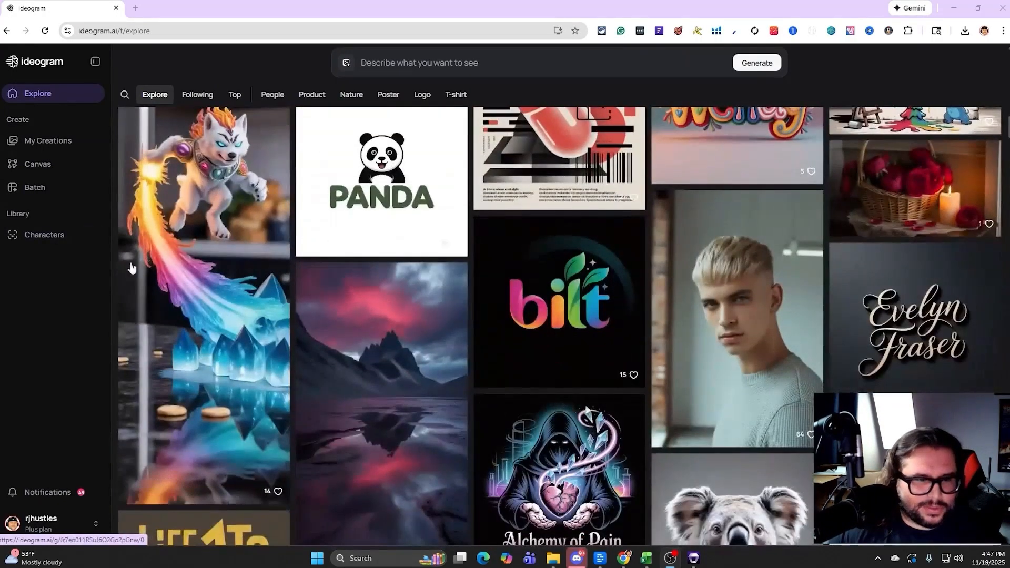
# Step: From Ideogram's My Creations, pick the pink axolotl My Favorite Sleepshirt design to enhance
pyautogui.click(47, 141)
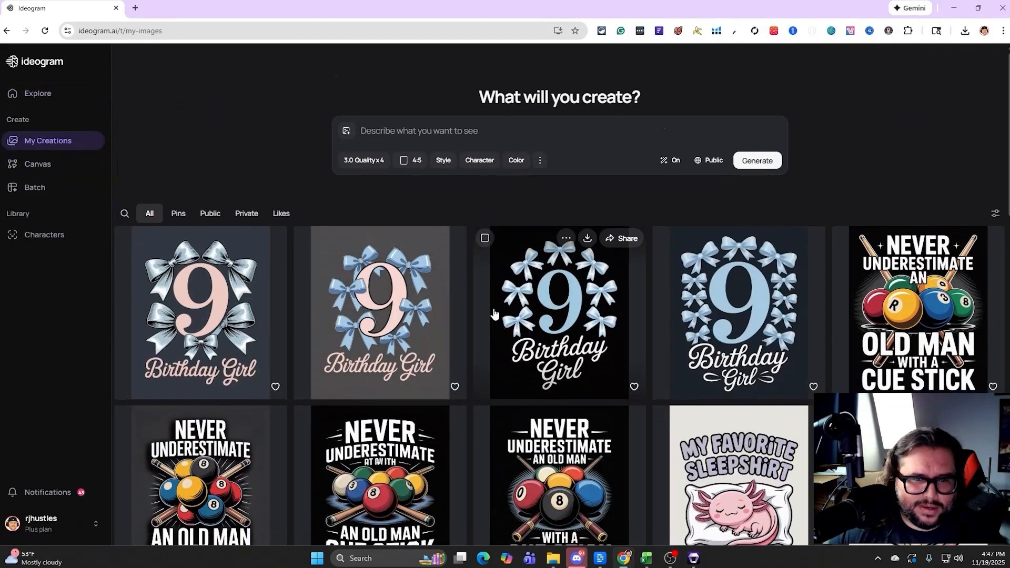
pyautogui.scroll(-3)
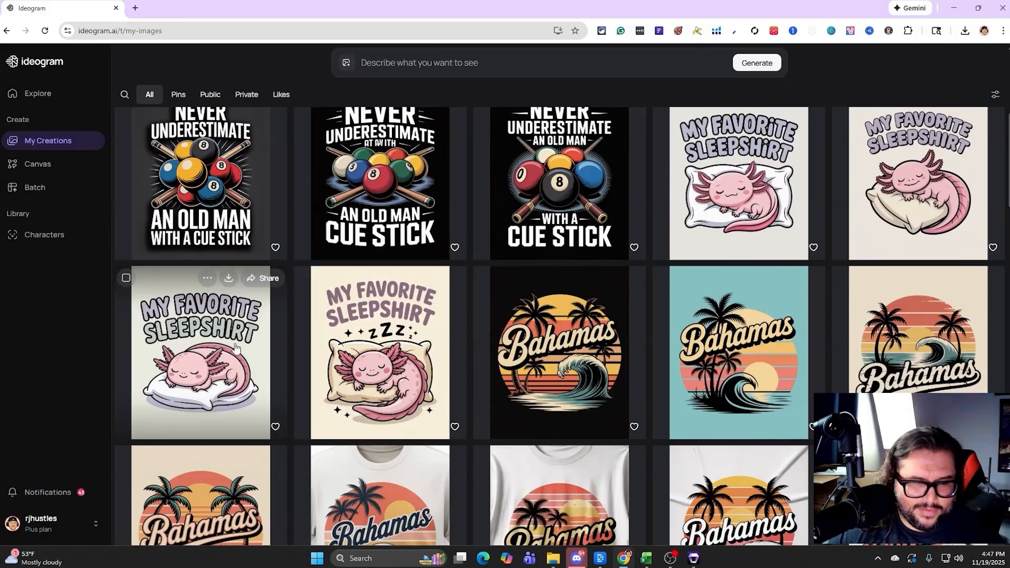
pyautogui.click(200, 352)
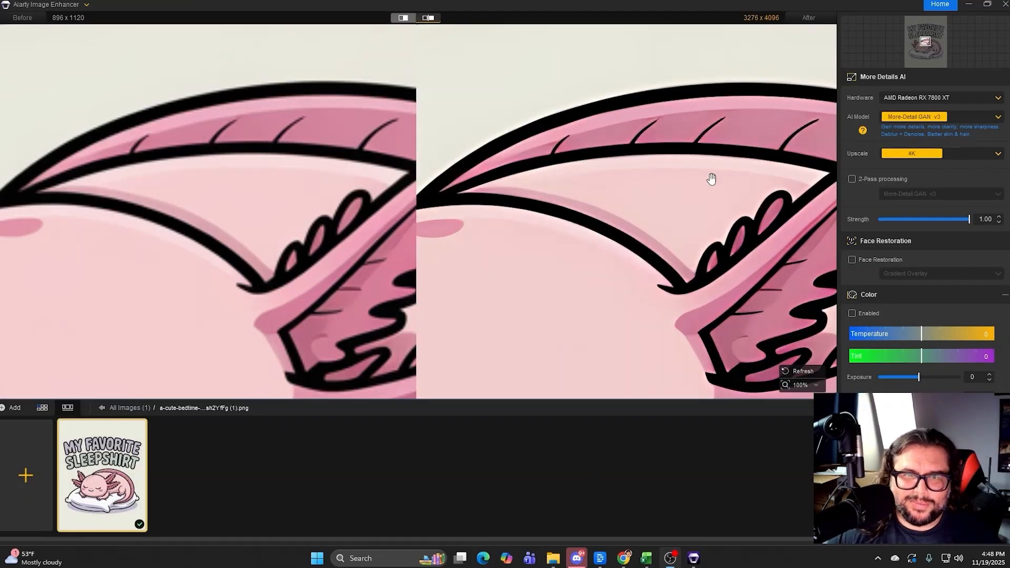
# Step: Enhance the axolotl design with the AIGCsmooth v3 model at 4K (3276 x 4096)
pyautogui.click(941, 115)
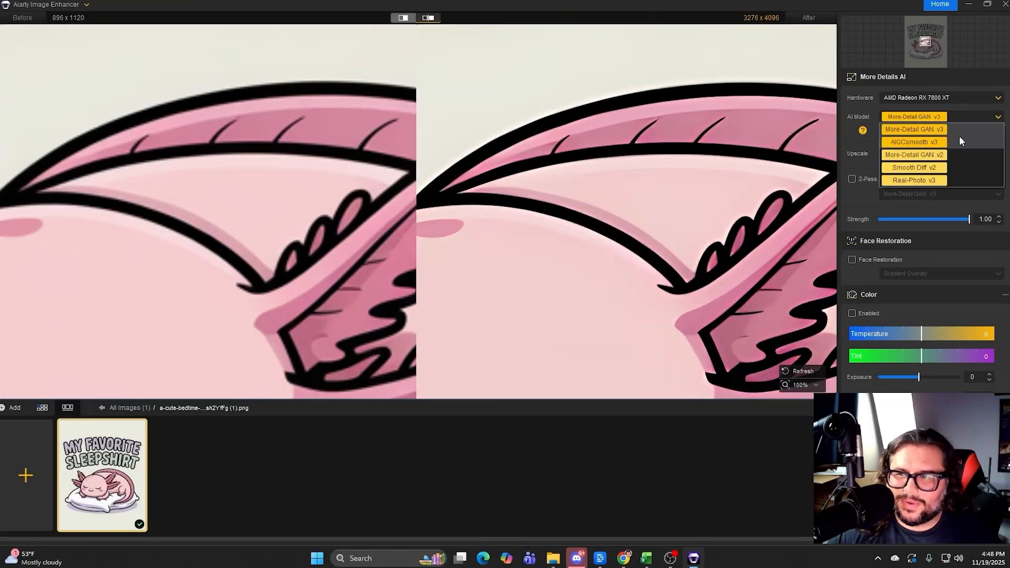
pyautogui.moveTo(902, 146)
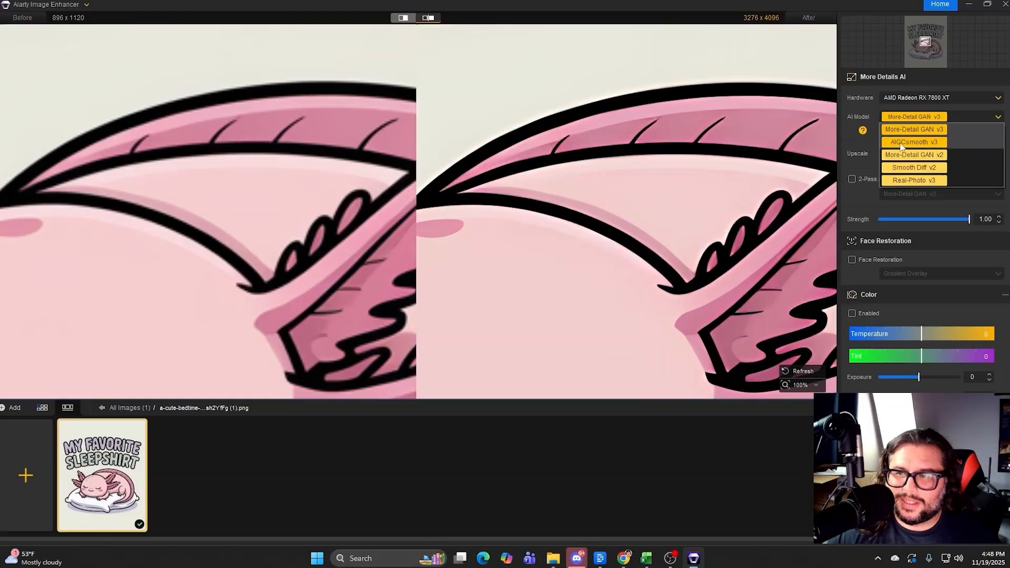
pyautogui.click(913, 142)
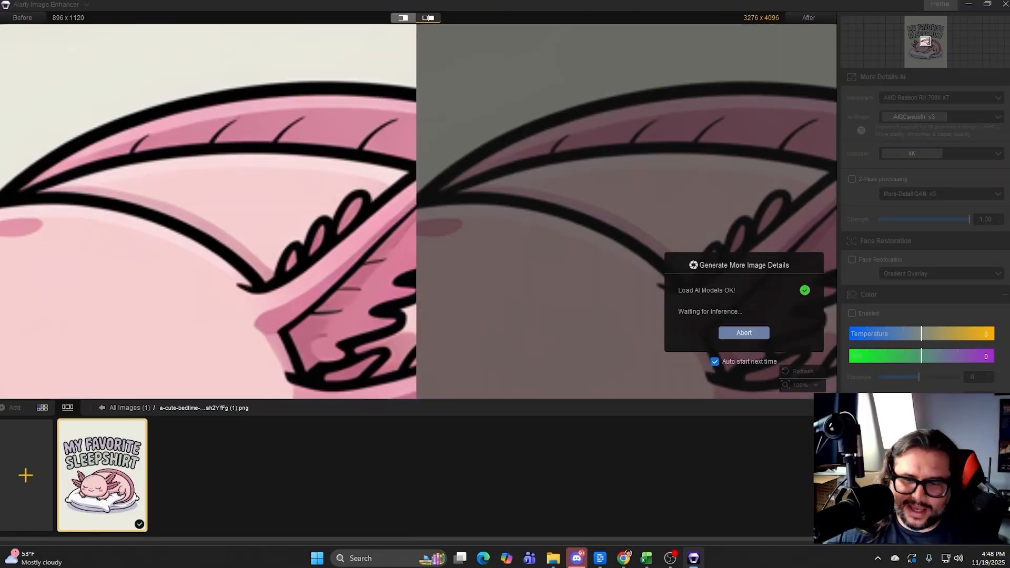
pyautogui.click(943, 116)
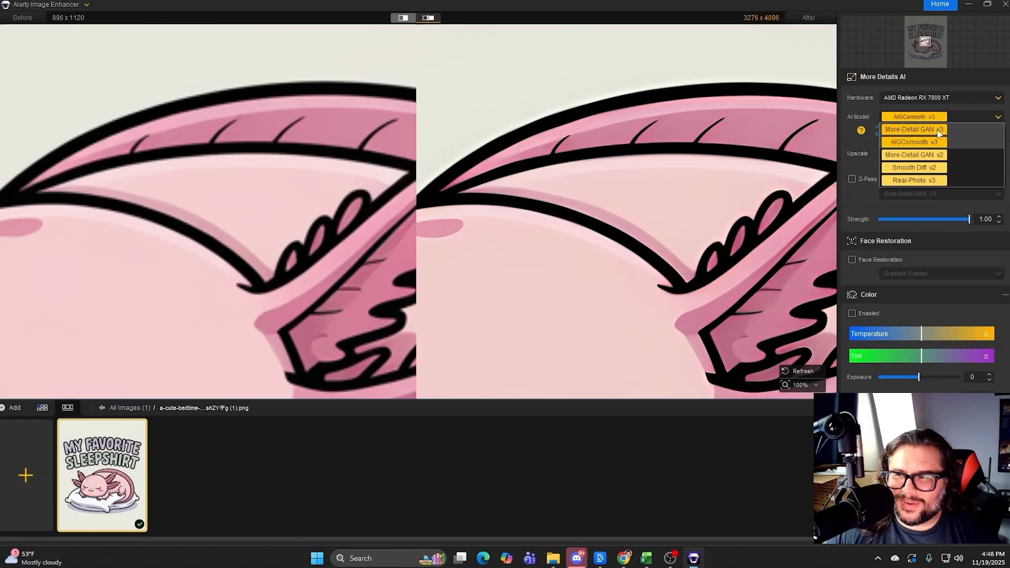
pyautogui.moveTo(923, 180)
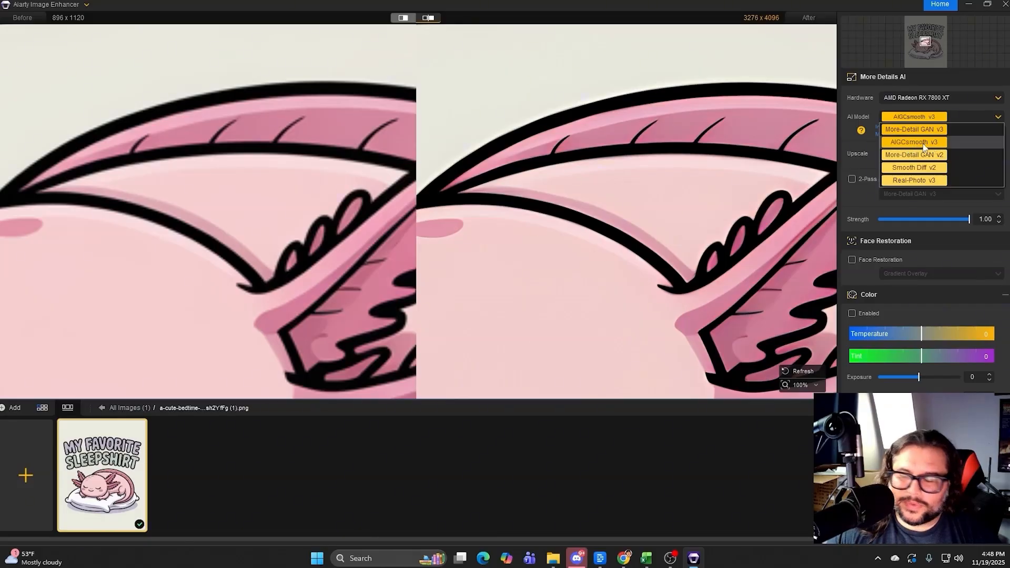
pyautogui.click(913, 142)
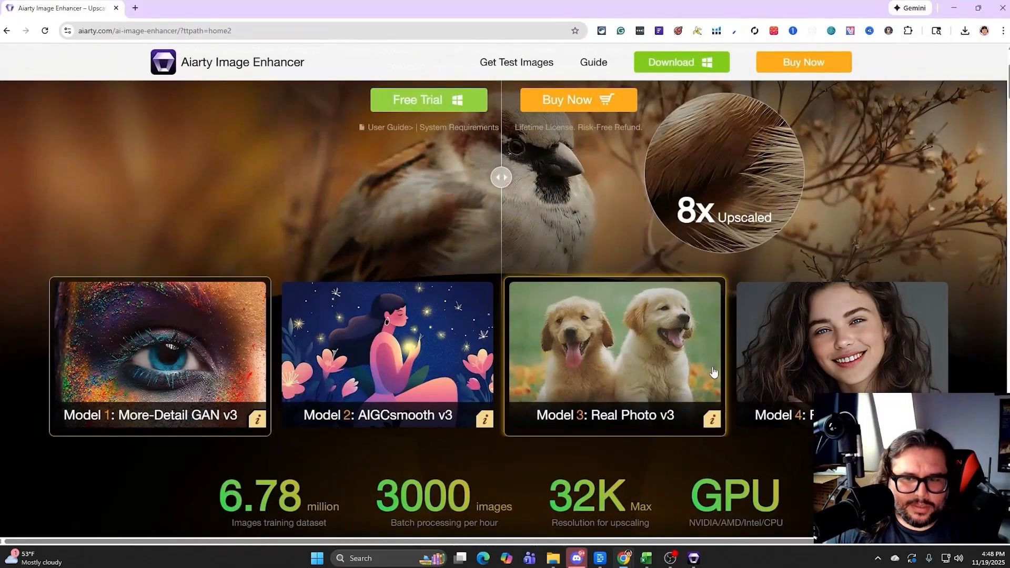
# Step: Review the More-Detail GAN v3 and AIGCsmooth v3 model detail pages on the Aiarty website
pyautogui.scroll(-3)
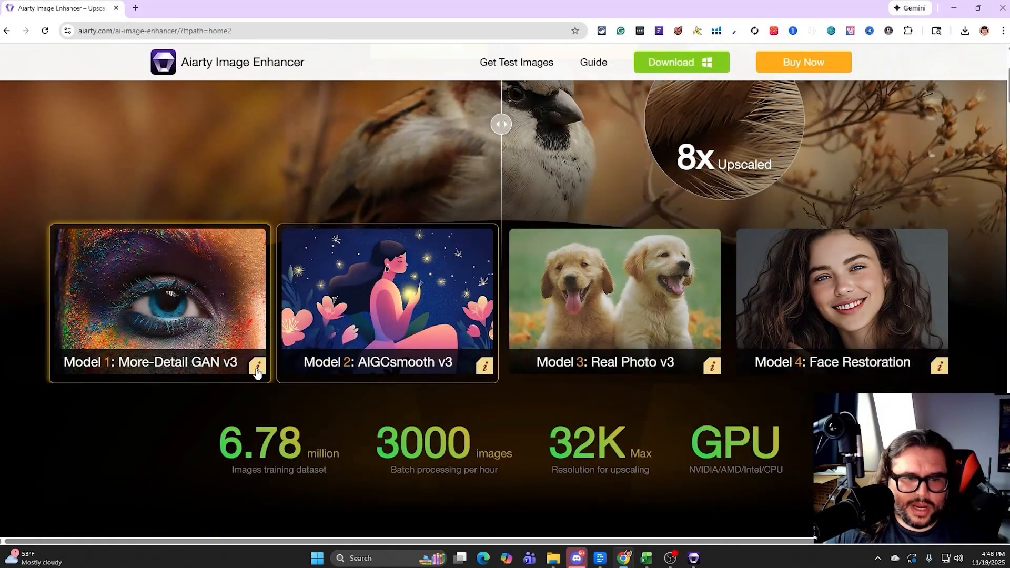
pyautogui.click(257, 366)
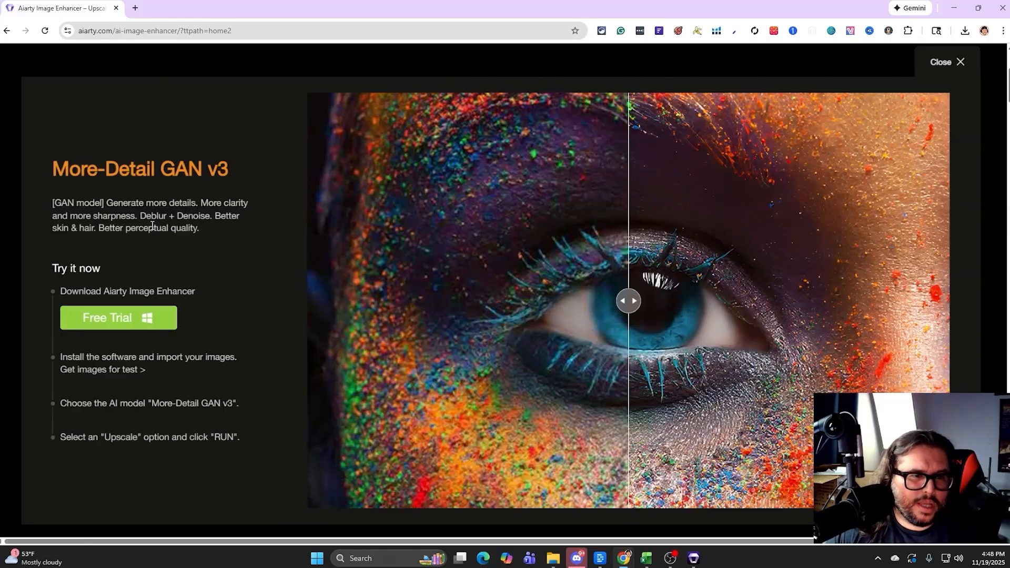
pyautogui.moveTo(185, 226)
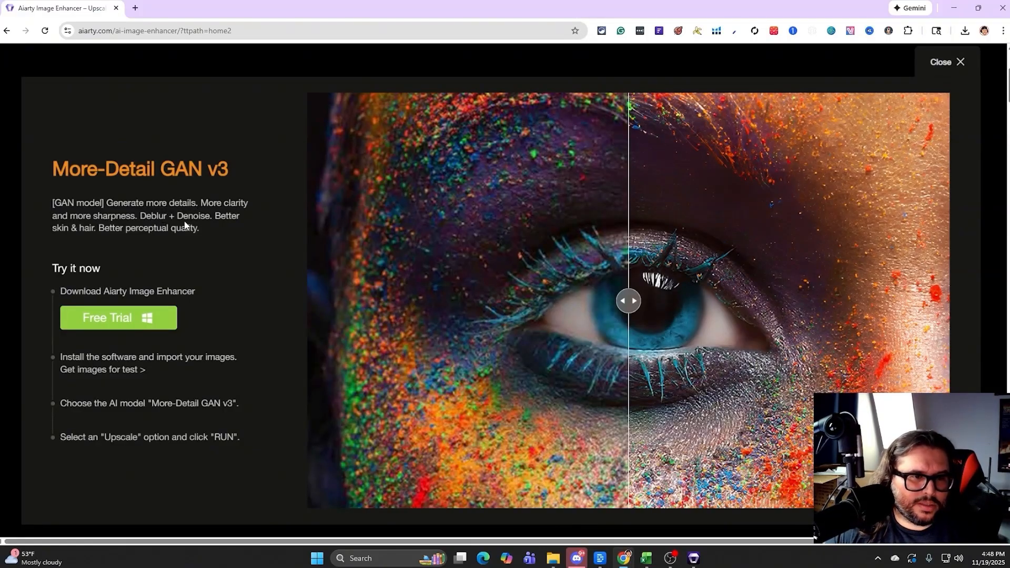
pyautogui.moveTo(103, 244)
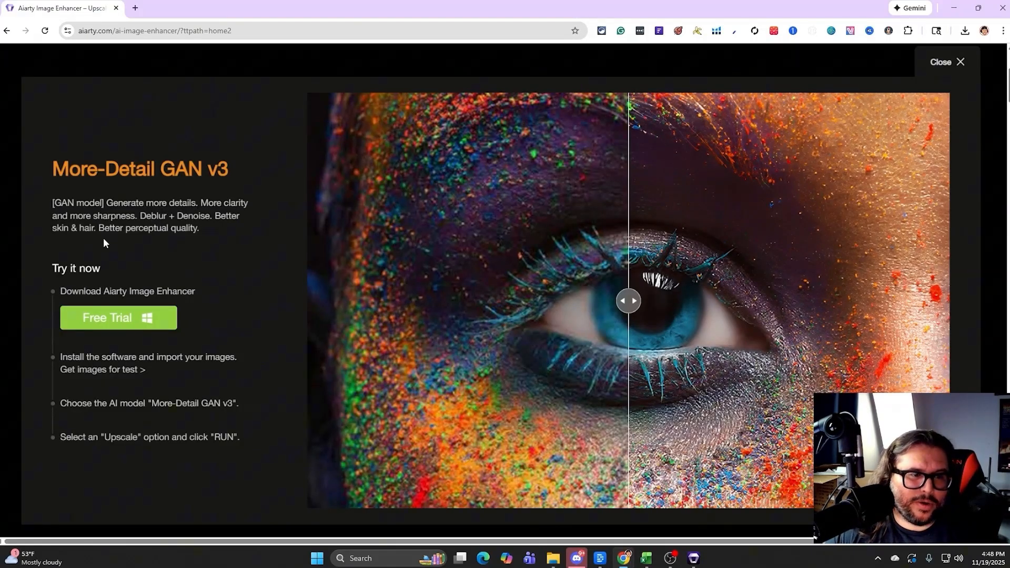
pyautogui.moveTo(951, 80)
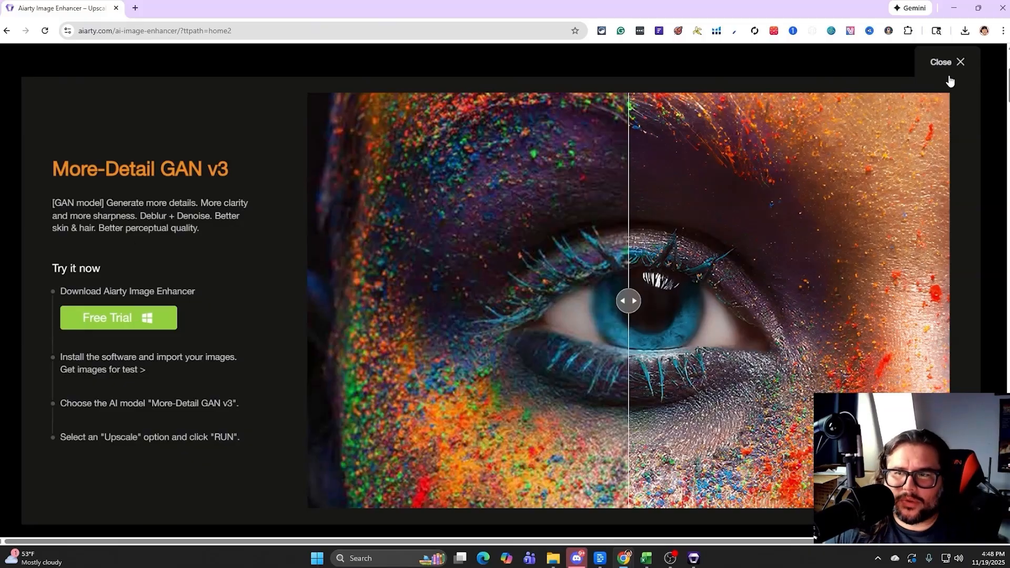
pyautogui.click(963, 61)
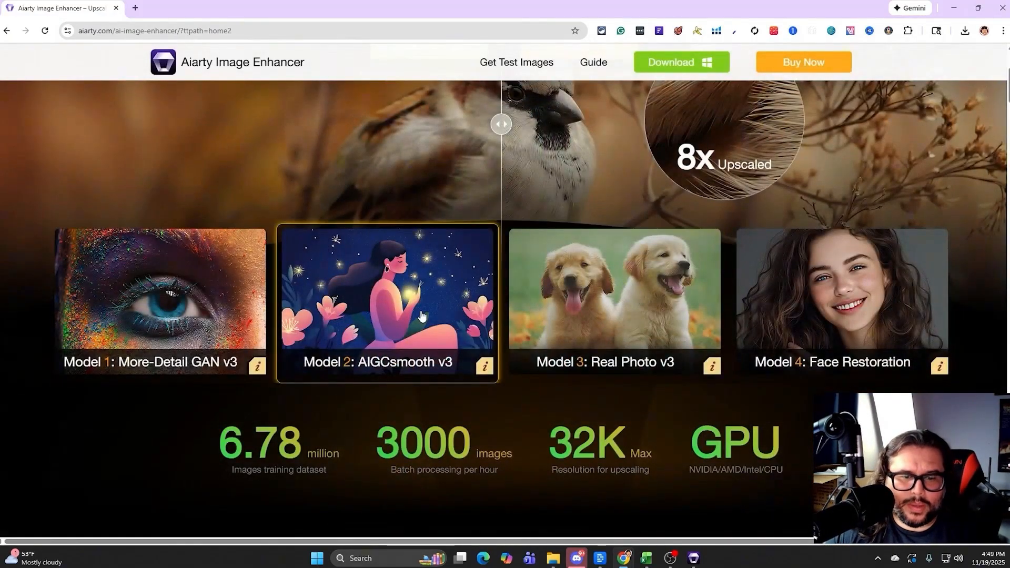
pyautogui.click(391, 307)
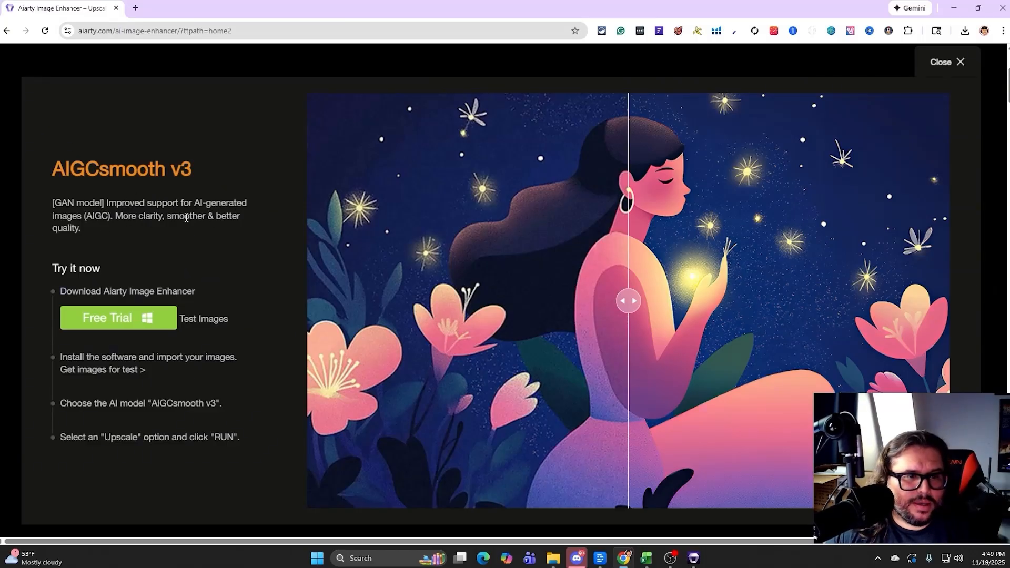
pyautogui.moveTo(120, 221)
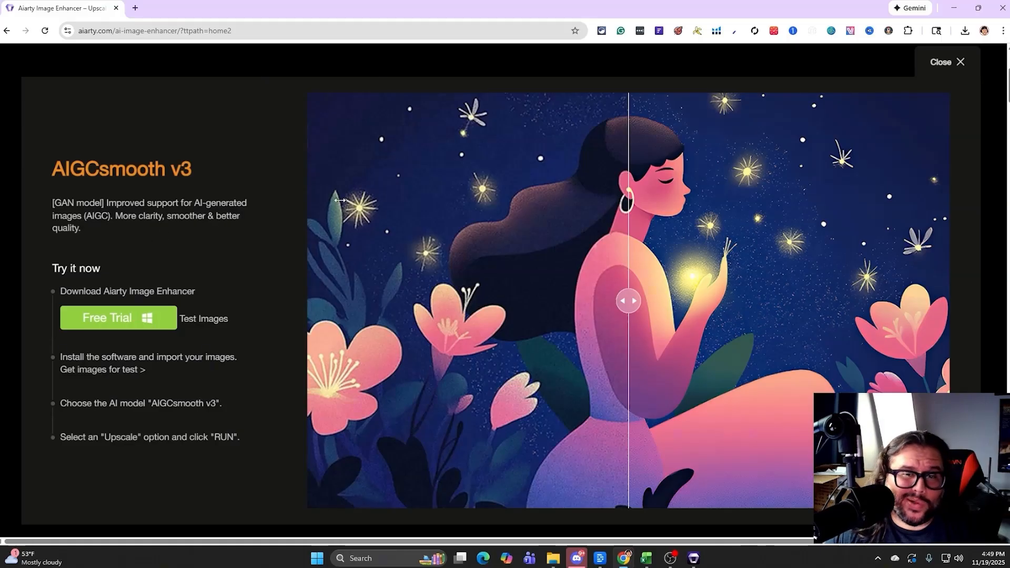
pyautogui.click(960, 61)
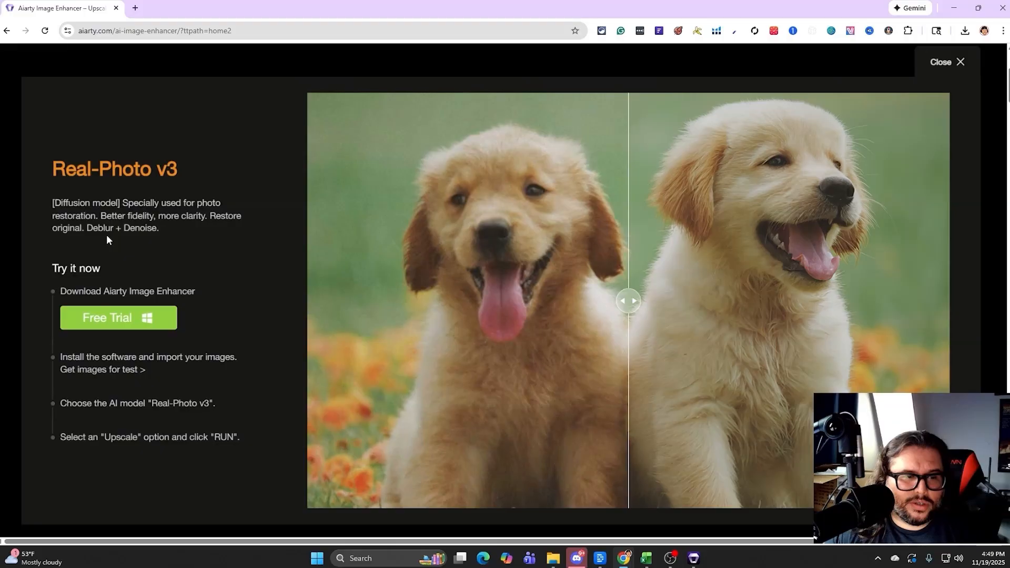
pyautogui.moveTo(431, 184)
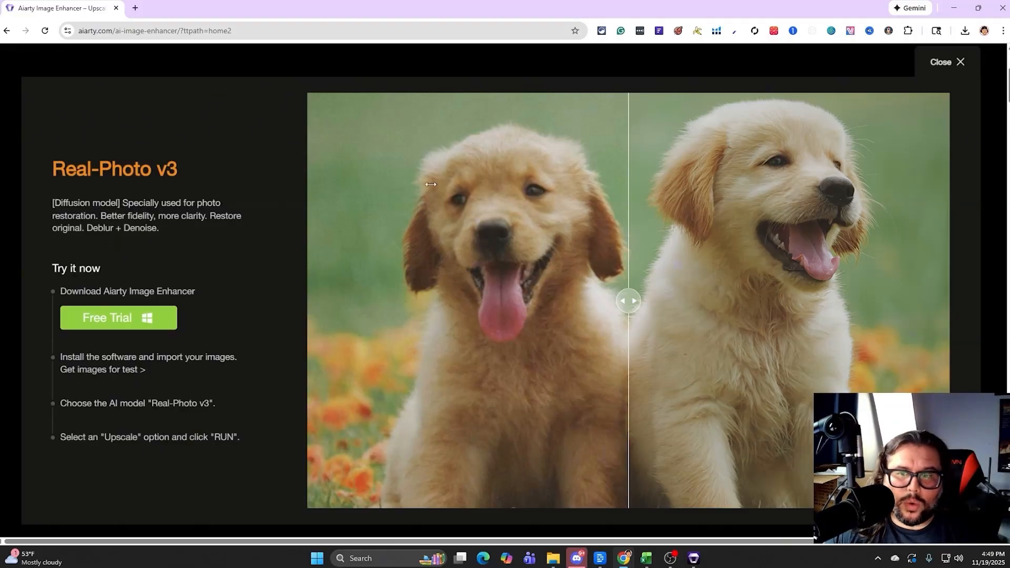
pyautogui.moveTo(437, 205)
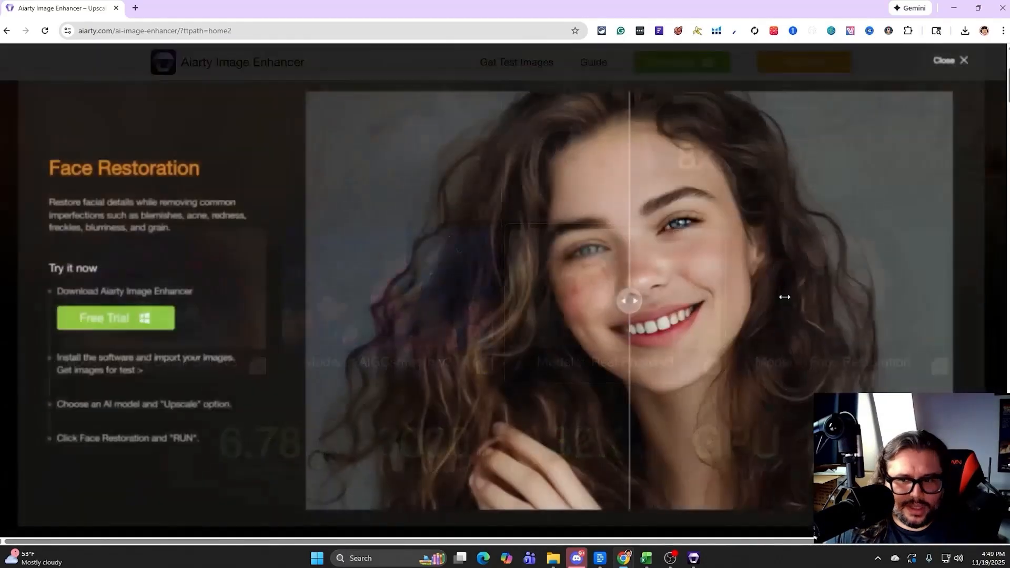
# Step: Compare the Face Restoration before/after with the slider, then leave the details
pyautogui.moveTo(630, 301); pyautogui.dragTo(694, 301)
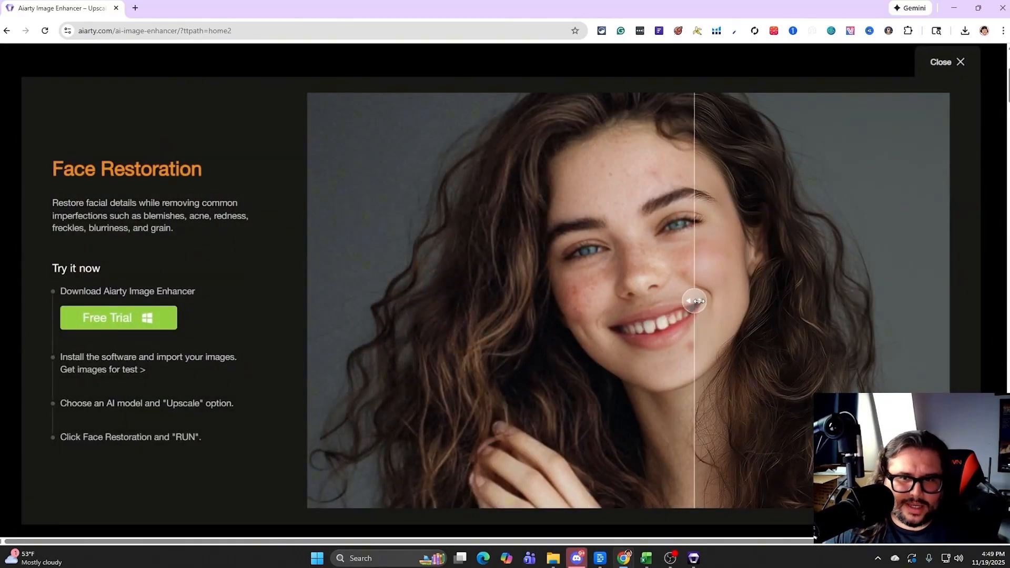
pyautogui.moveTo(695, 301); pyautogui.dragTo(604, 301)
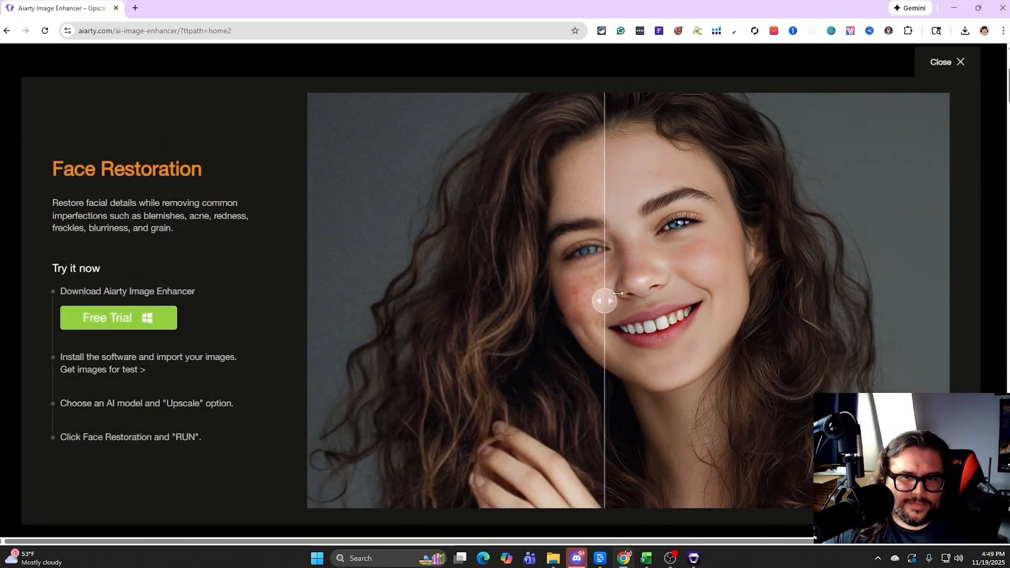
pyautogui.click(959, 61)
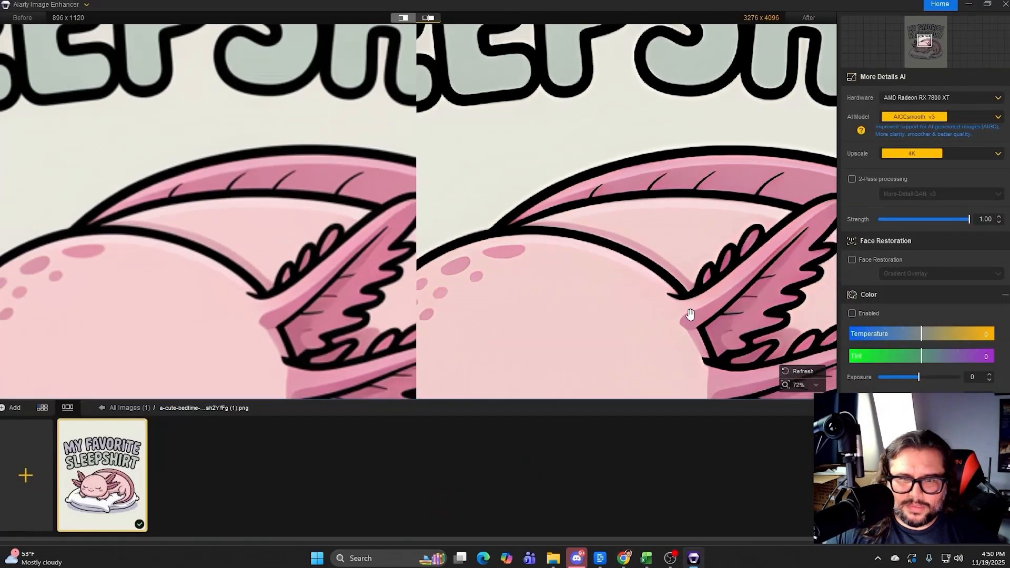
pyautogui.scroll(-3)
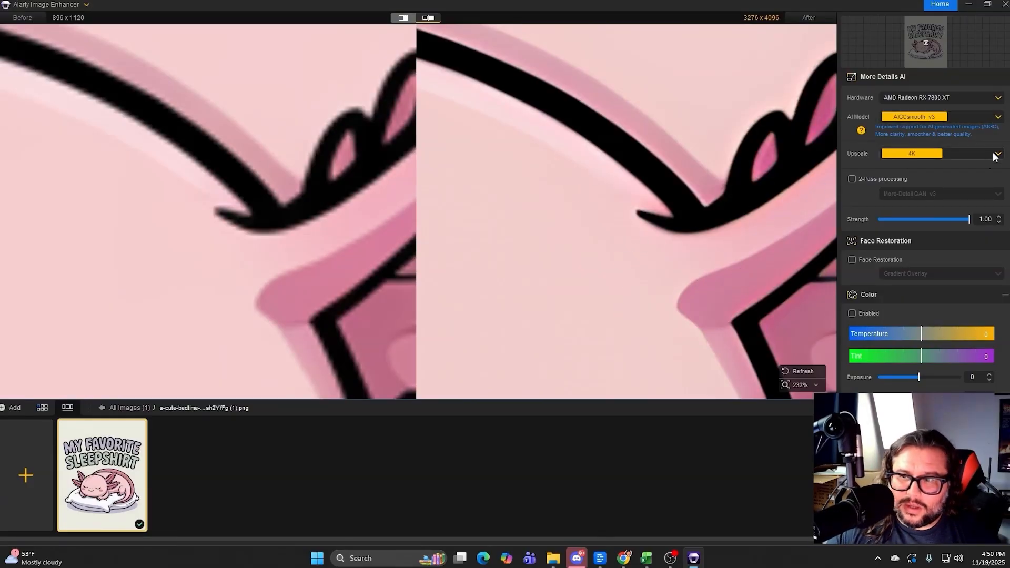
pyautogui.click(995, 153)
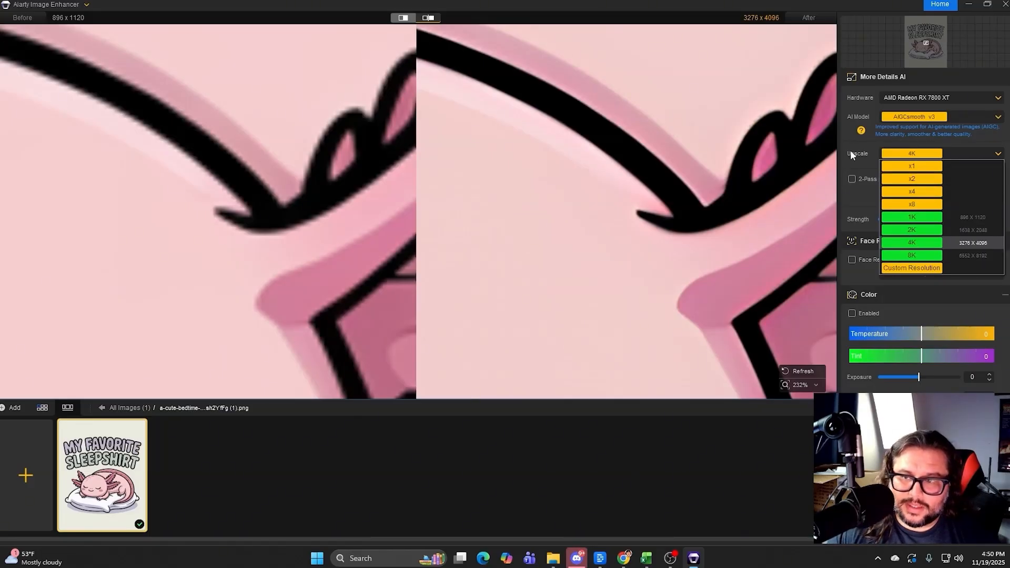
pyautogui.click(911, 242)
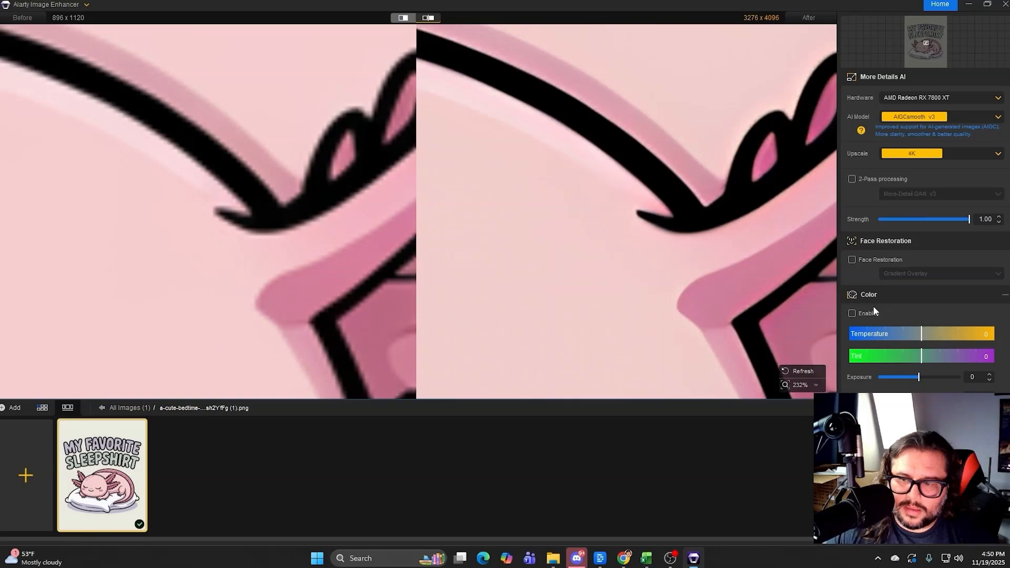
pyautogui.scroll(-3)
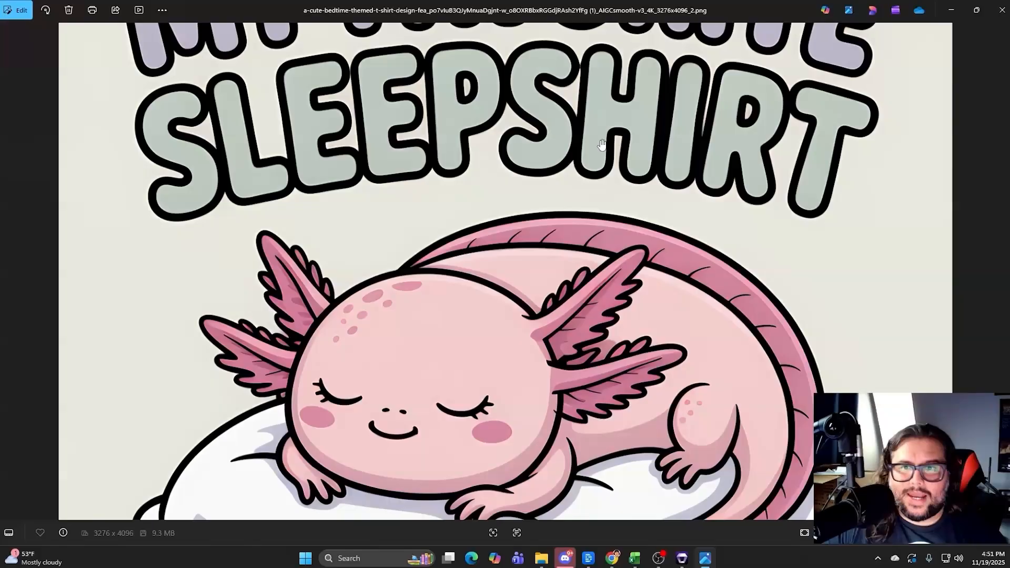
pyautogui.moveTo(767, 29)
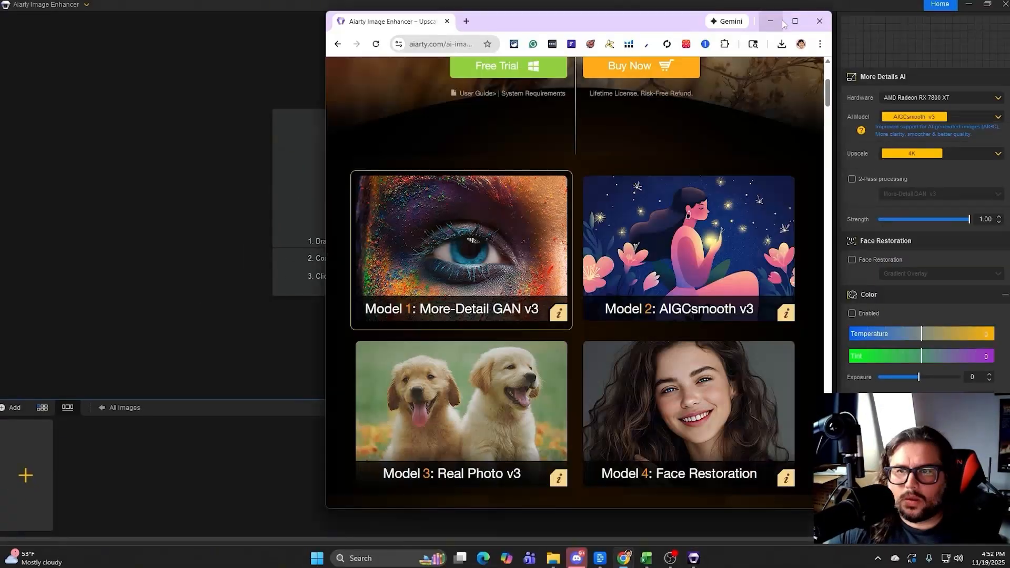
# Step: Maximize the Aiarty website, then return to the empty Aiarty Image Enhancer workspace
pyautogui.click(800, 21)
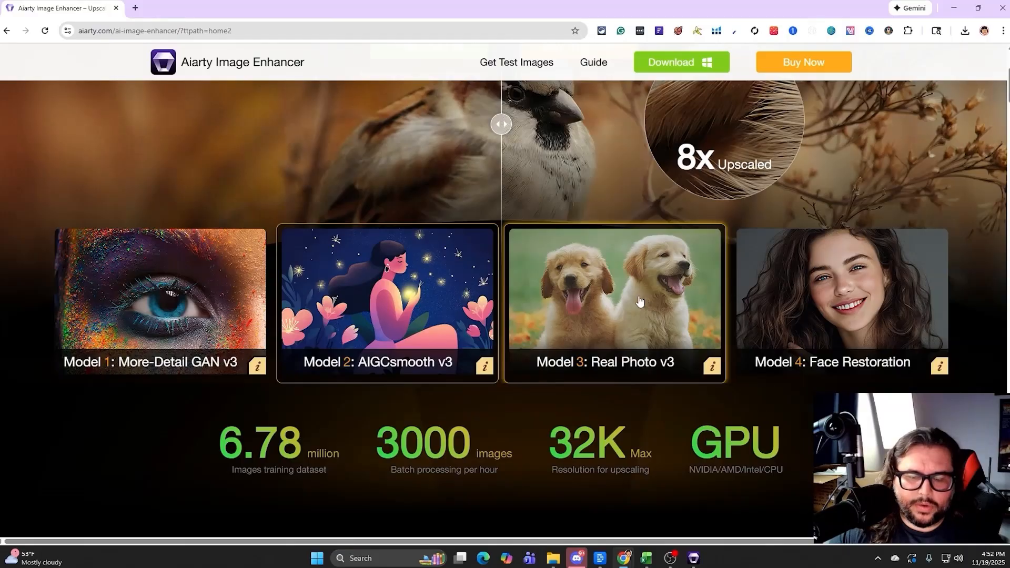
pyautogui.click(641, 301)
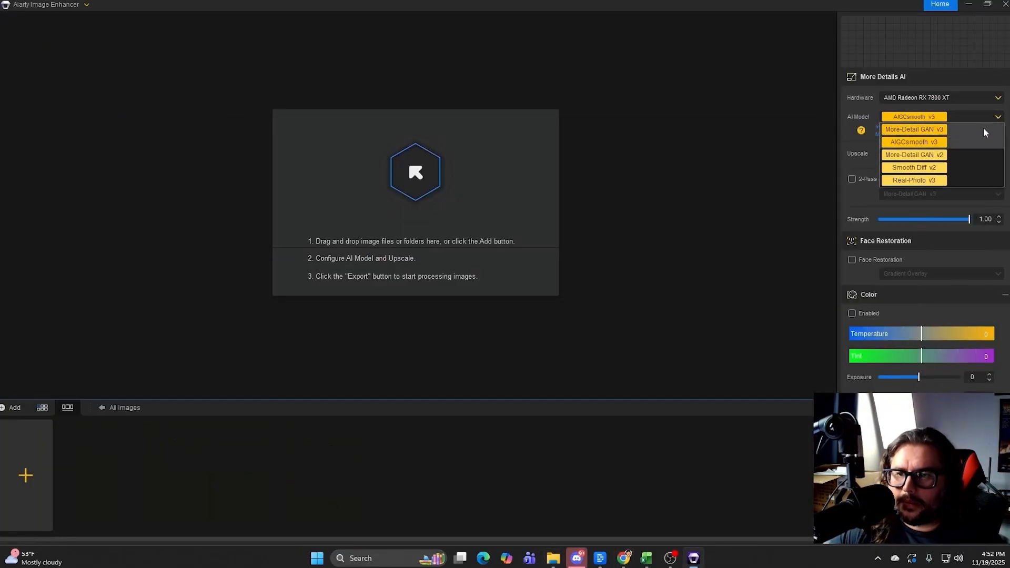
# Step: Set the model to Real-Photo v3 with x1 upscale and add the vintage man-by-car photo
pyautogui.click(913, 180)
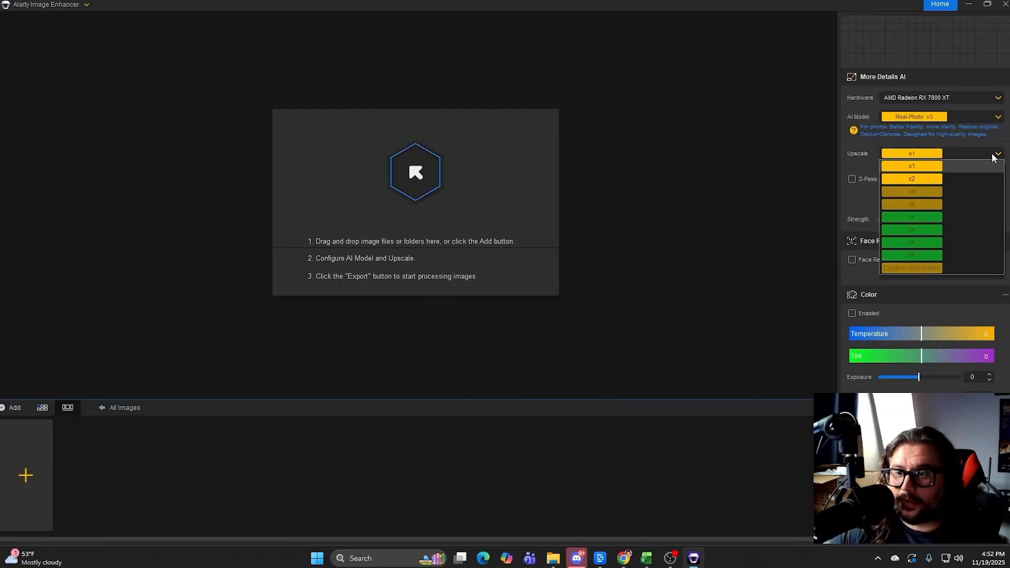
pyautogui.click(911, 166)
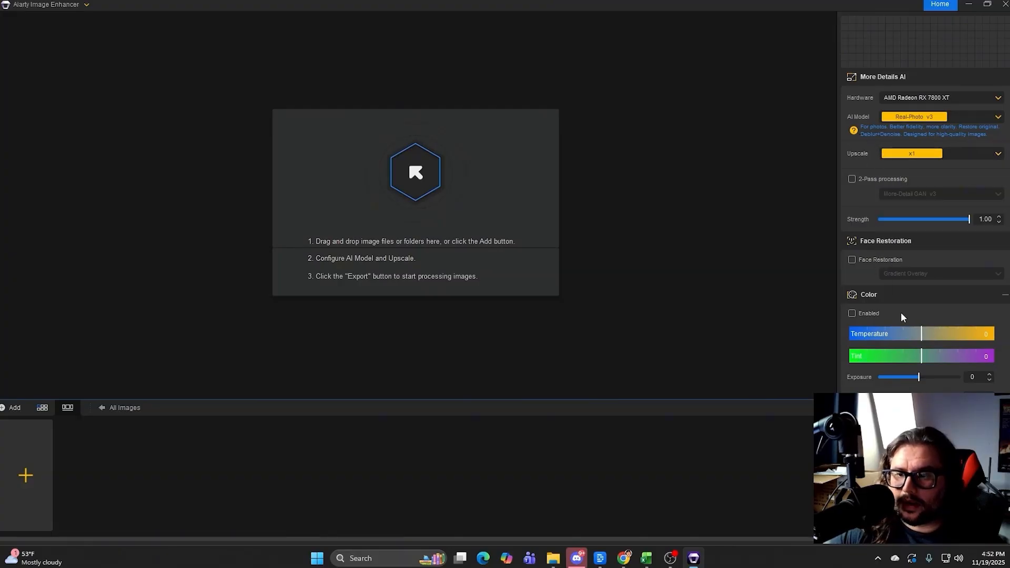
pyautogui.click(23, 477)
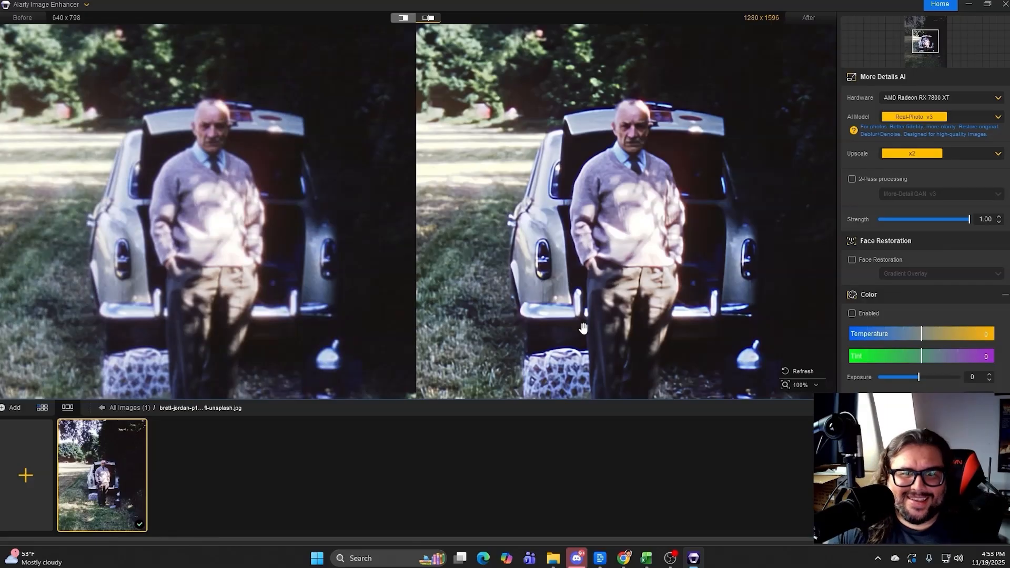
pyautogui.moveTo(547, 282)
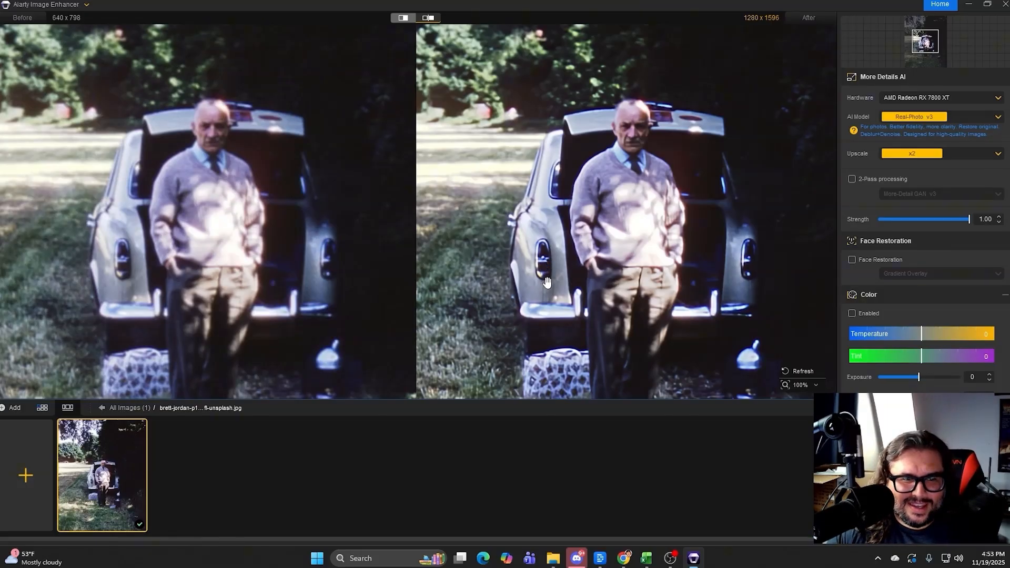
pyautogui.moveTo(630, 225)
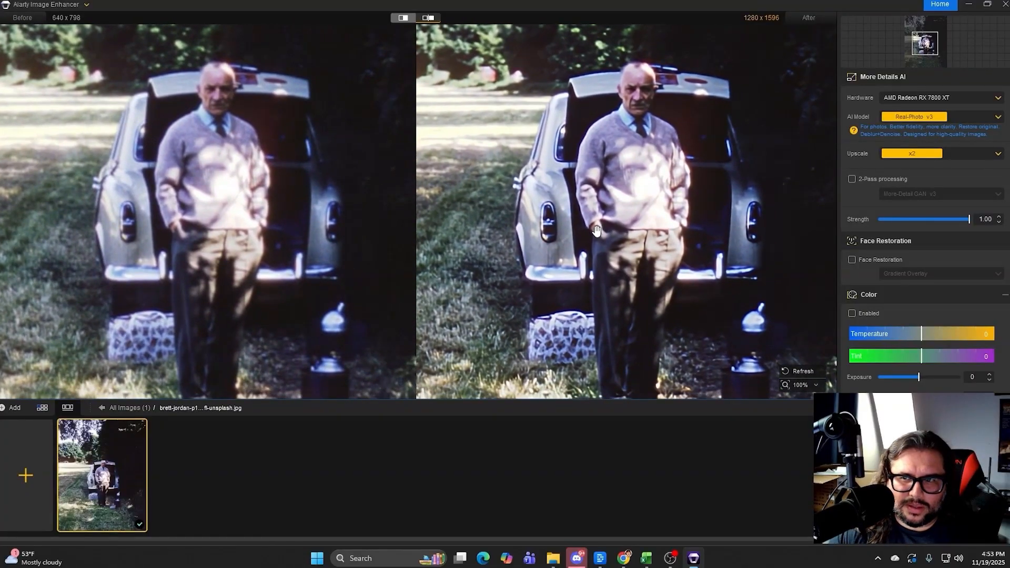
pyautogui.moveTo(564, 251)
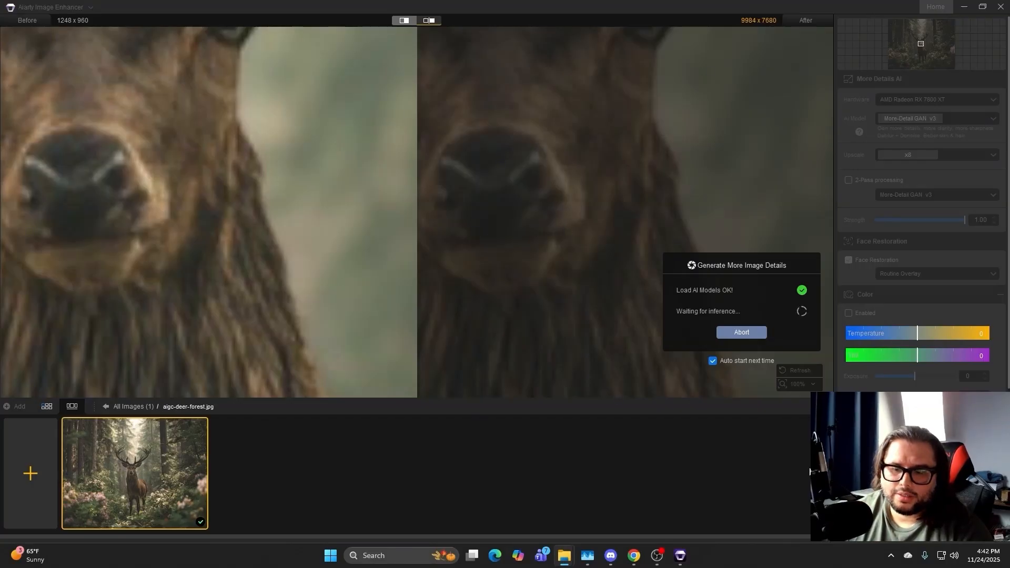
pyautogui.moveTo(396, 393)
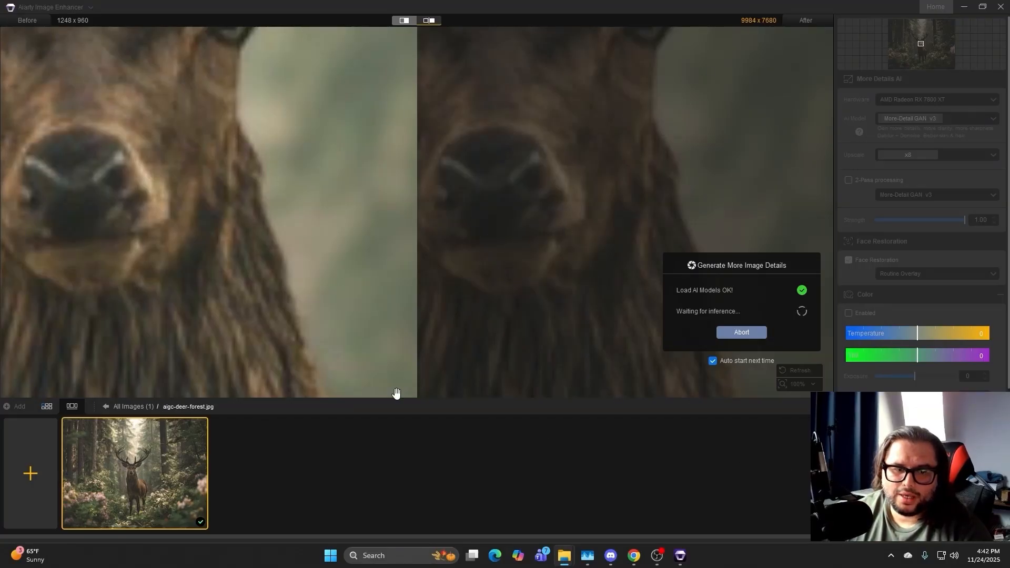
pyautogui.moveTo(170, 493)
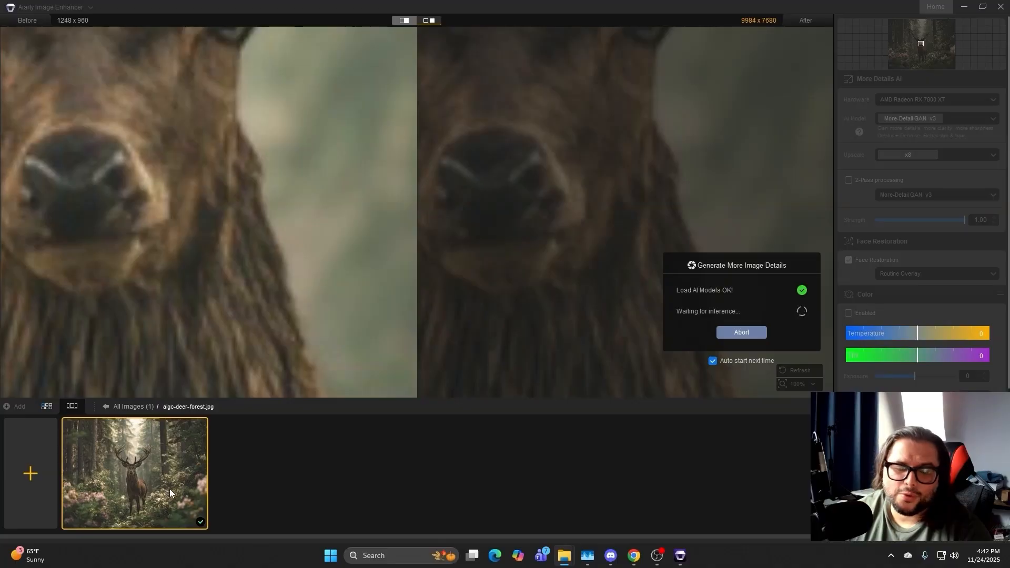
pyautogui.moveTo(162, 484)
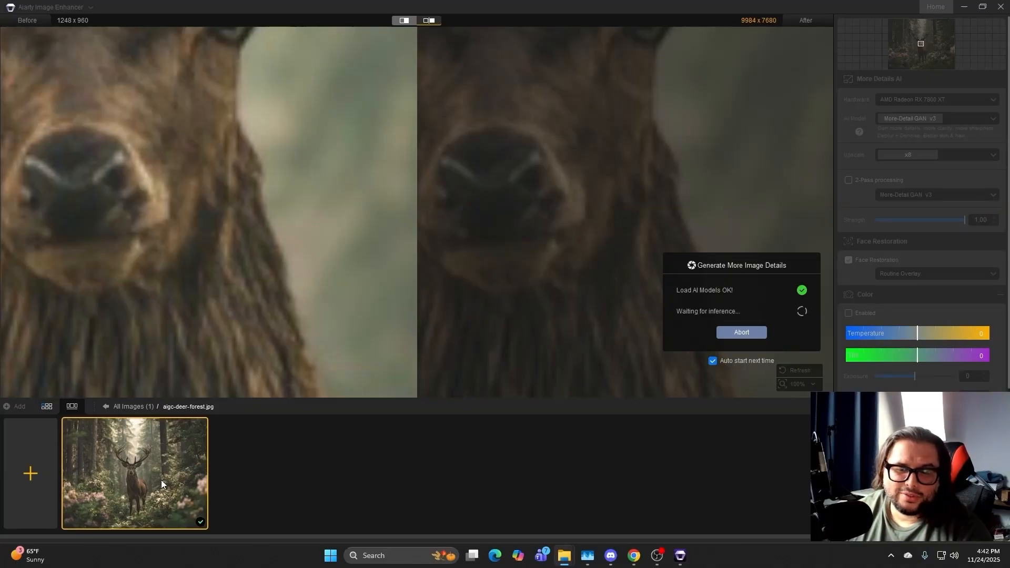
pyautogui.moveTo(433, 394)
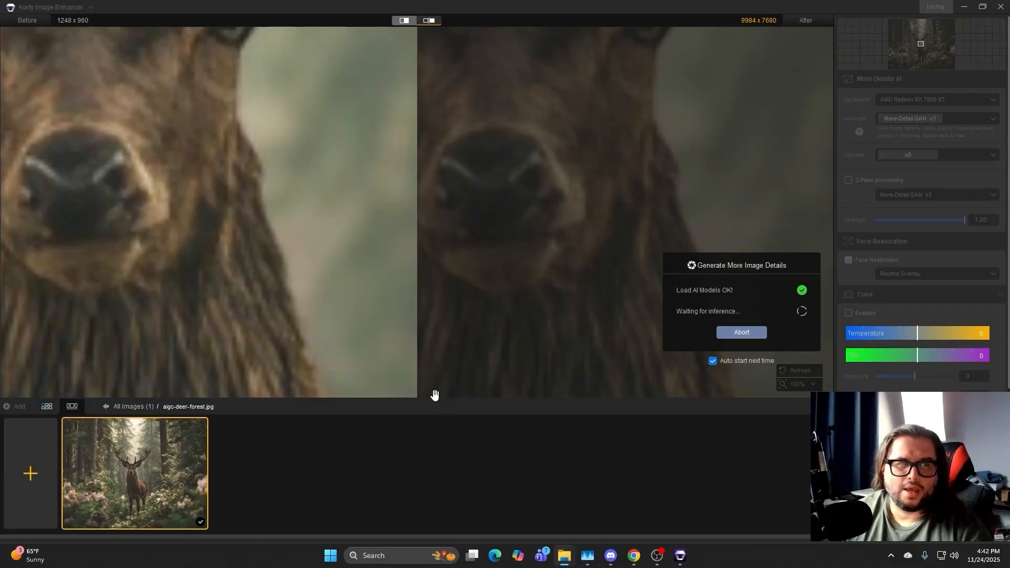
pyautogui.moveTo(59, 34)
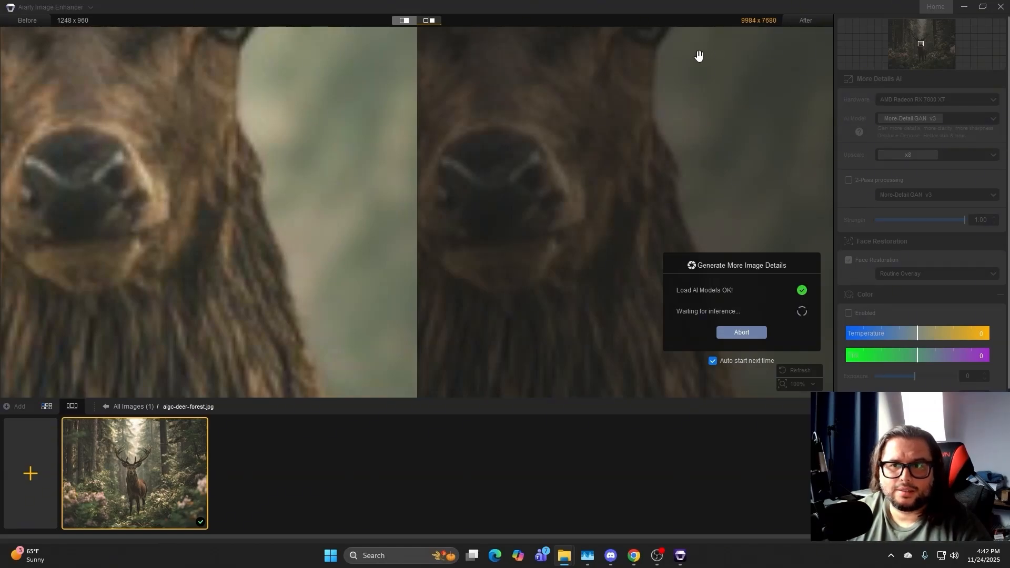
pyautogui.moveTo(745, 31)
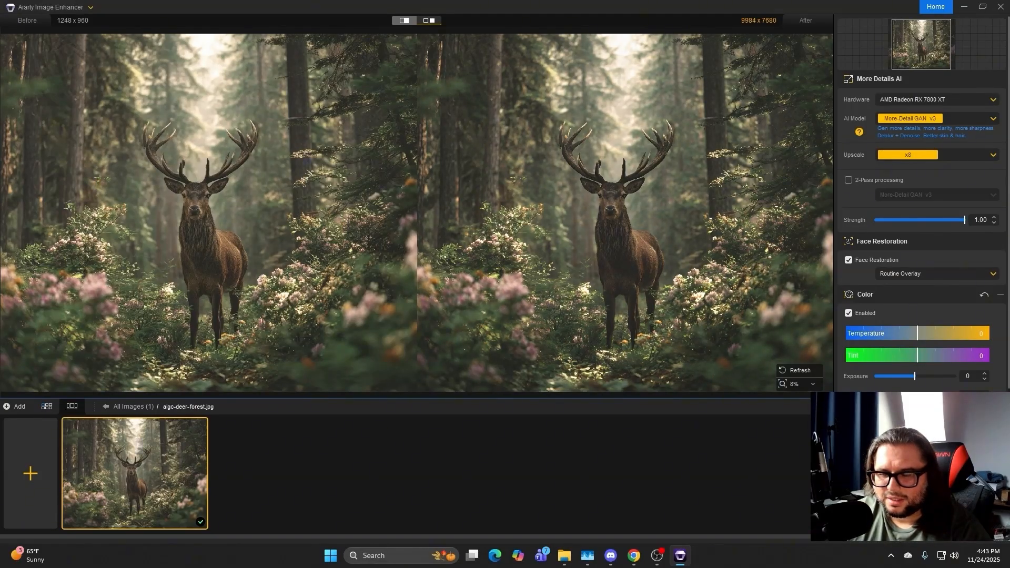
# Step: Reduce the deer forest image to 4× upscaling (4992 × 3840)
pyautogui.click(991, 154)
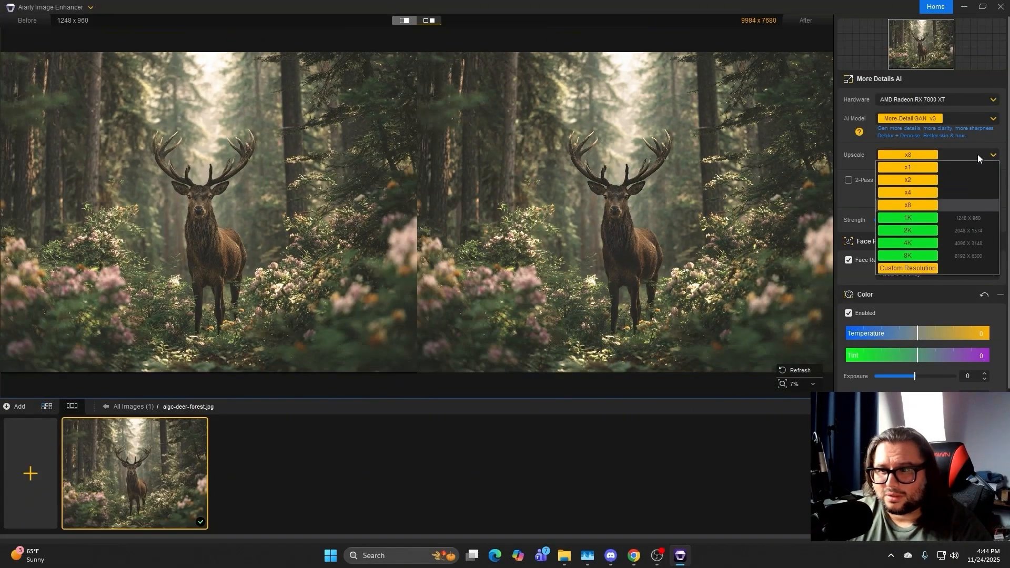
pyautogui.click(907, 192)
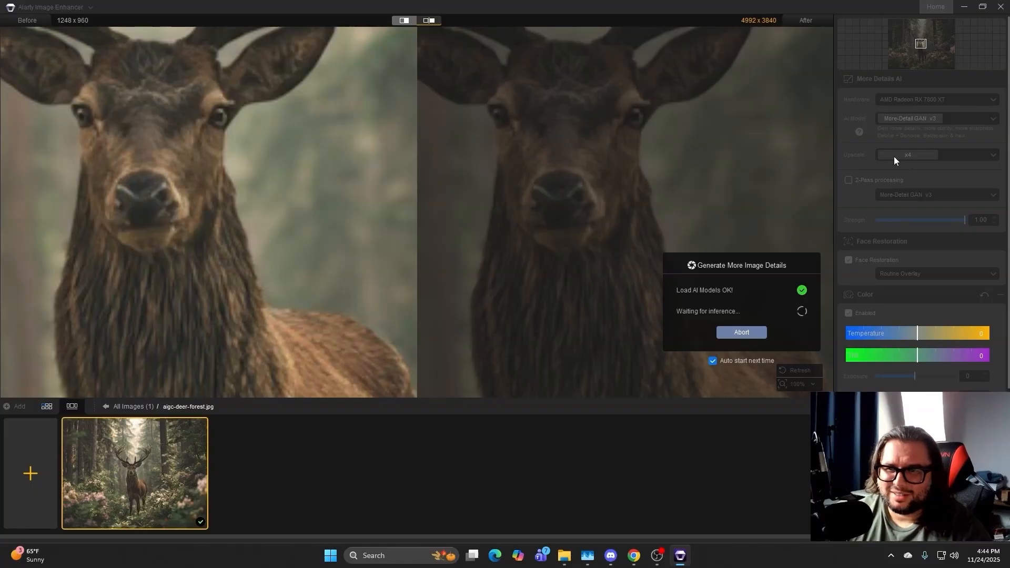
pyautogui.moveTo(871, 254)
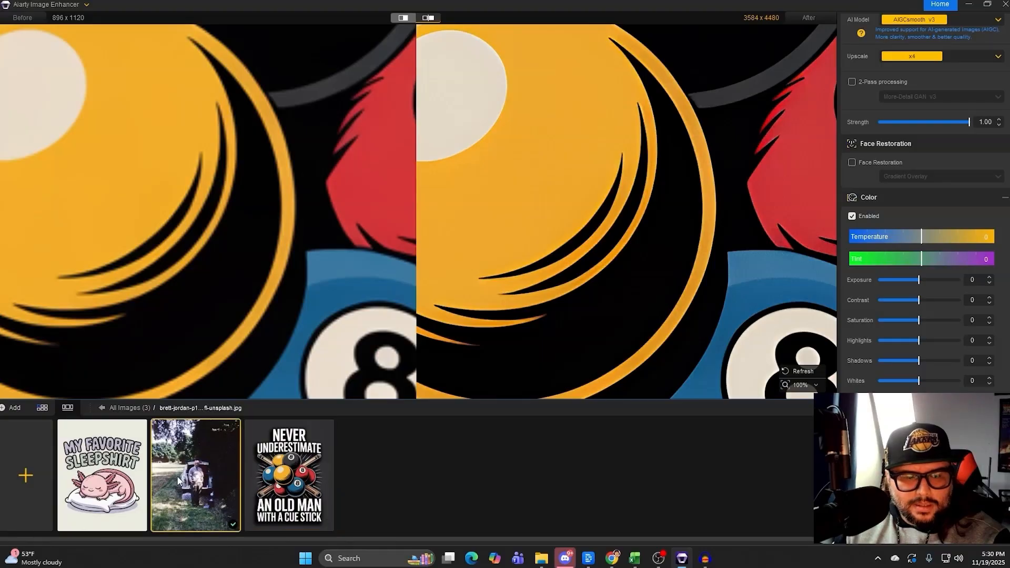
# Step: Select the axolotl sleepshirt thumbnail to preview it at AIGCsmooth v3, 3584 × 4480
pyautogui.click(101, 475)
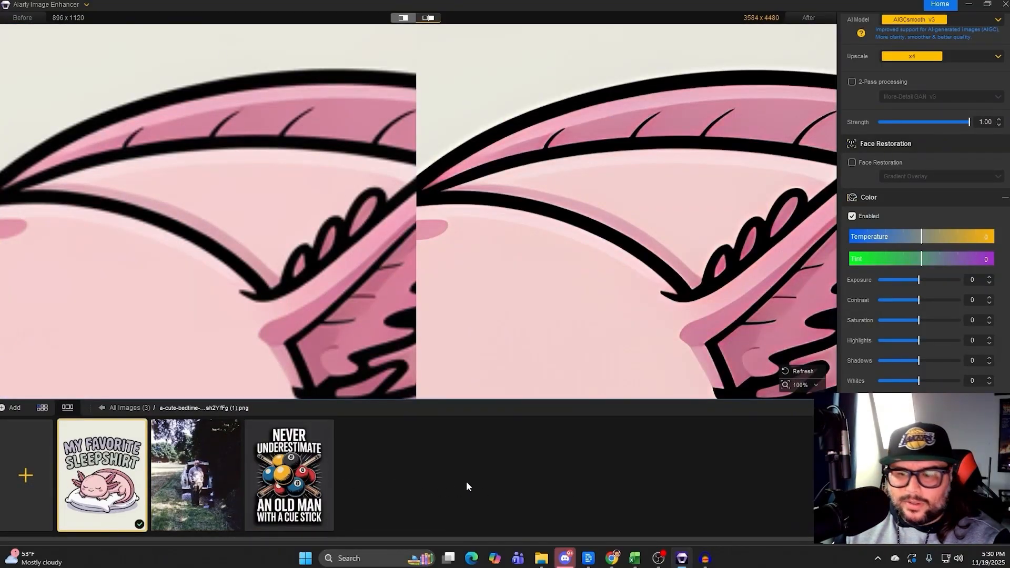
pyautogui.moveTo(540, 436)
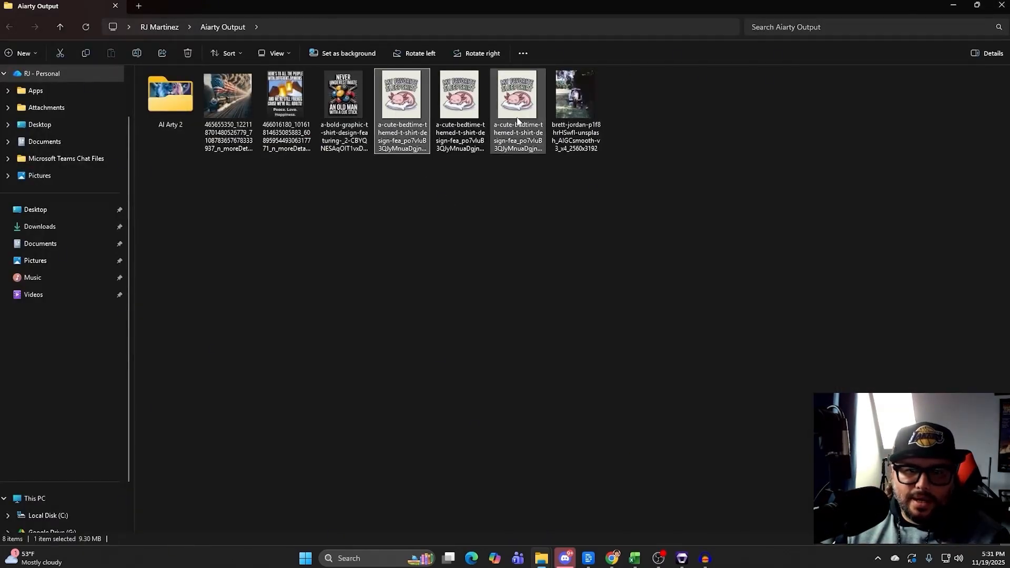
# Step: Show the Aiarty Output folder in File Explorer with the exported axolotl and car images
pyautogui.click(577, 92)
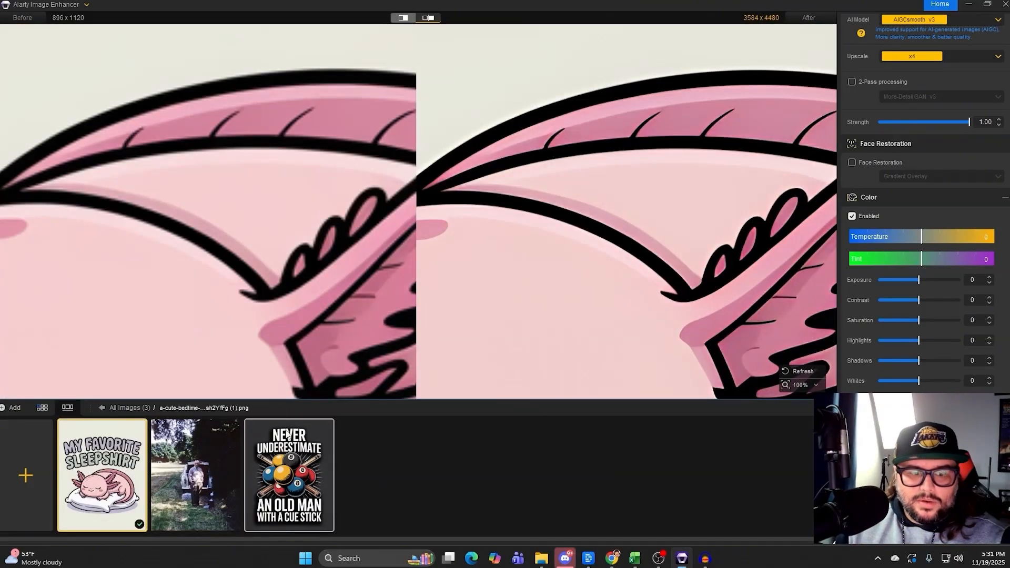
pyautogui.moveTo(341, 420)
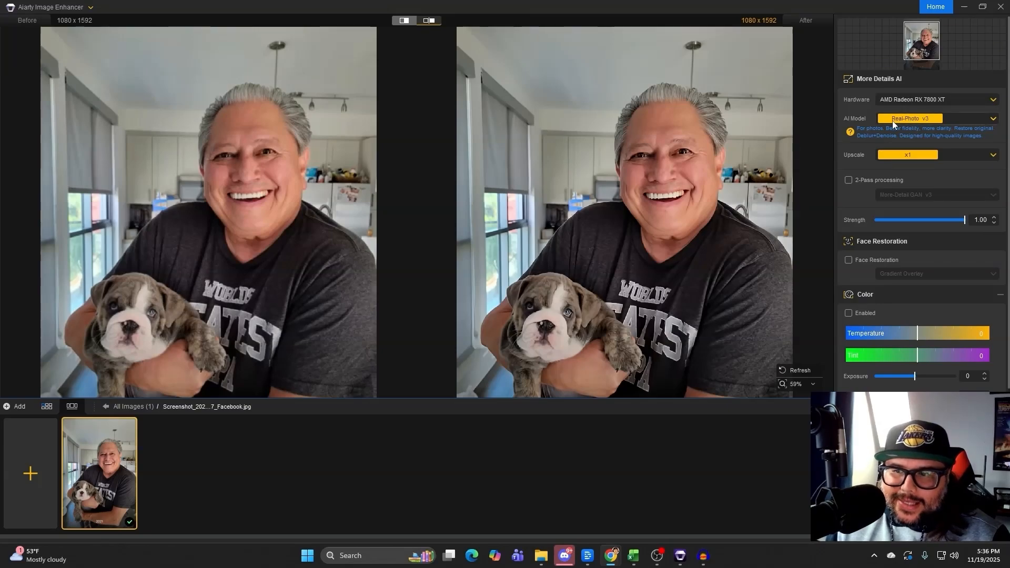
# Step: Set the puppy portrait to 2× upscale (2160 × 3184), nudging strength to 0.88 then back to 1.00
pyautogui.click(937, 153)
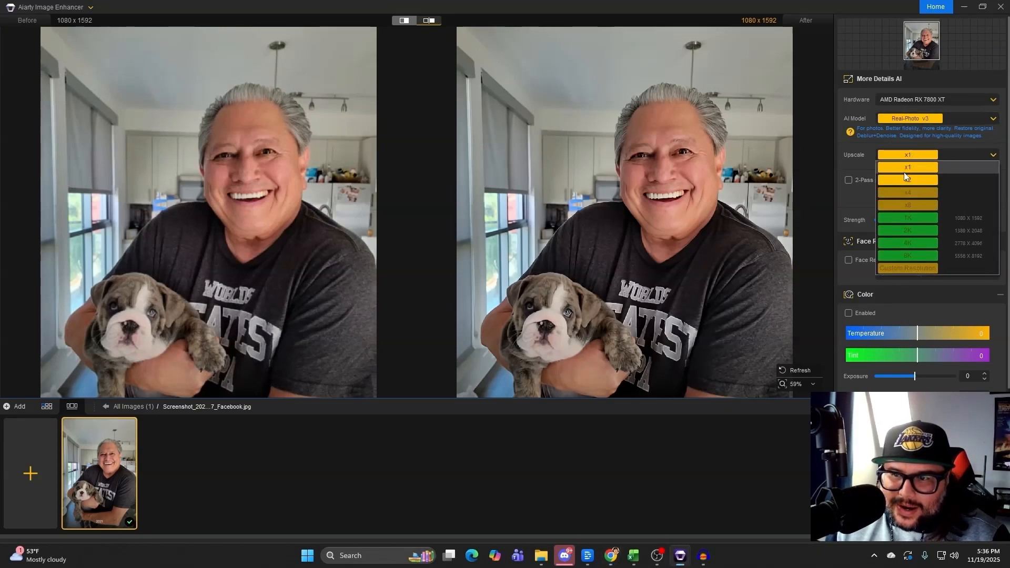
pyautogui.click(907, 179)
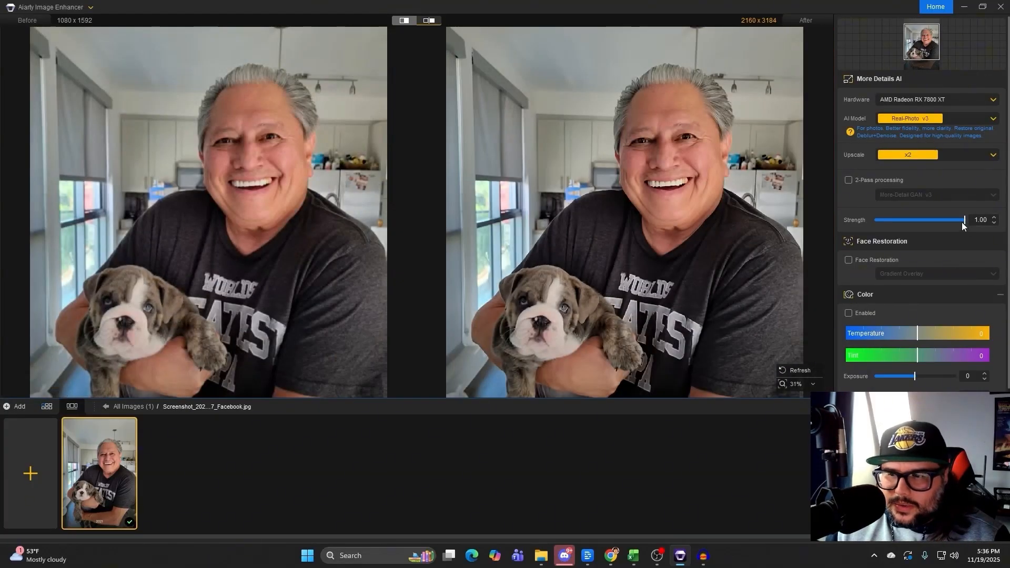
pyautogui.moveTo(965, 220); pyautogui.dragTo(953, 220)
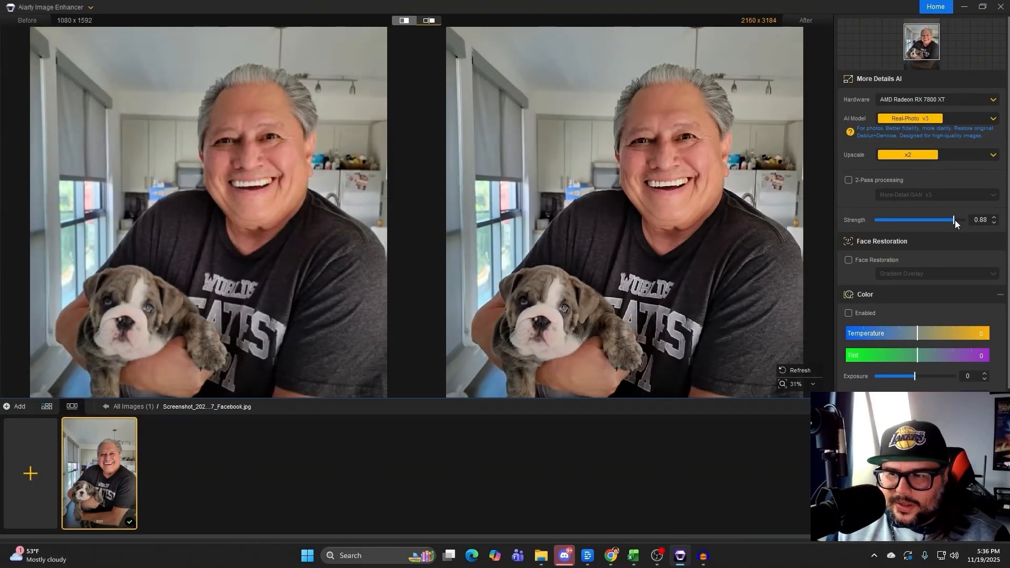
pyautogui.moveTo(953, 220); pyautogui.dragTo(959, 220)
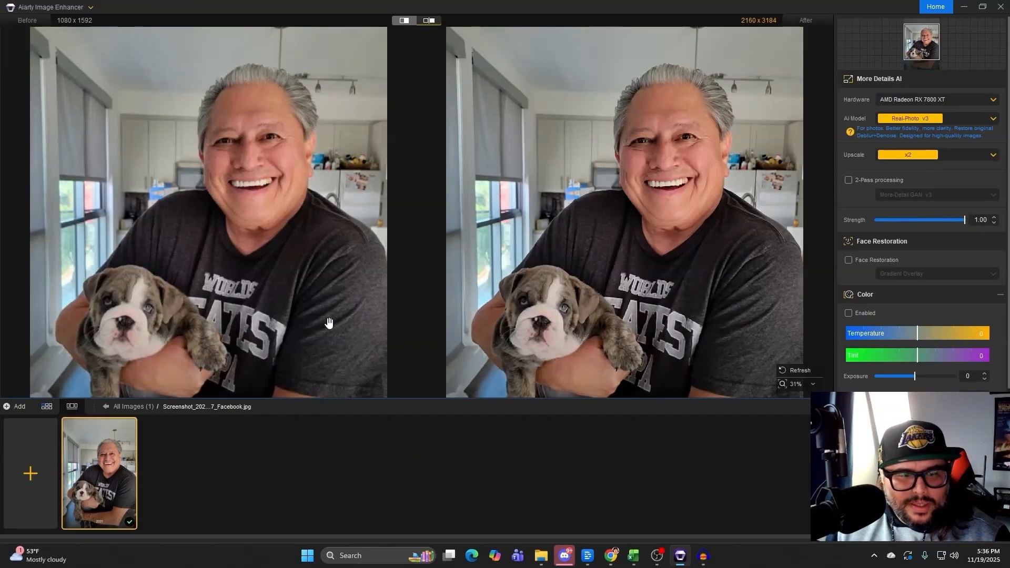
pyautogui.moveTo(103, 328)
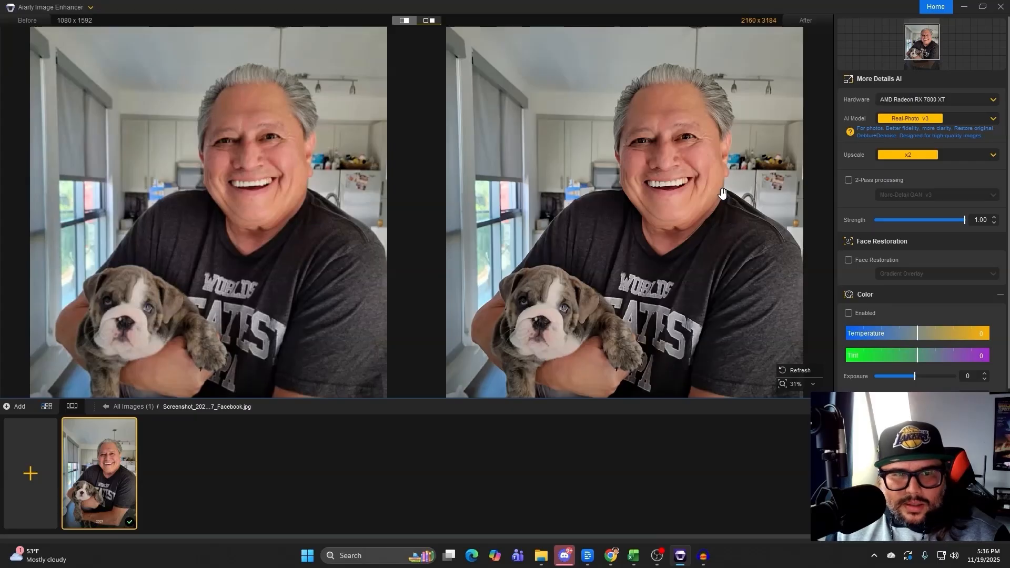
pyautogui.moveTo(304, 173)
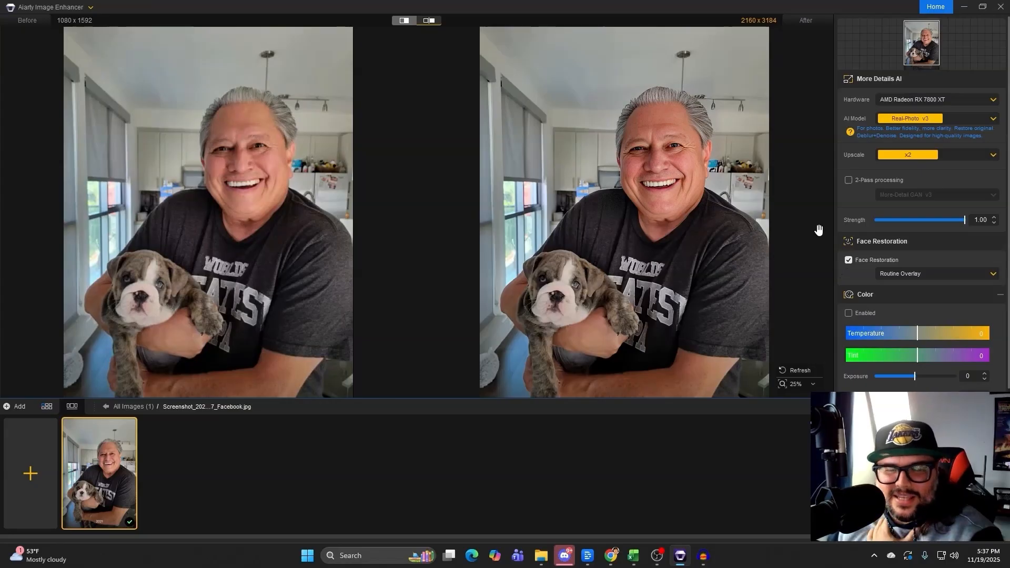
pyautogui.moveTo(717, 236)
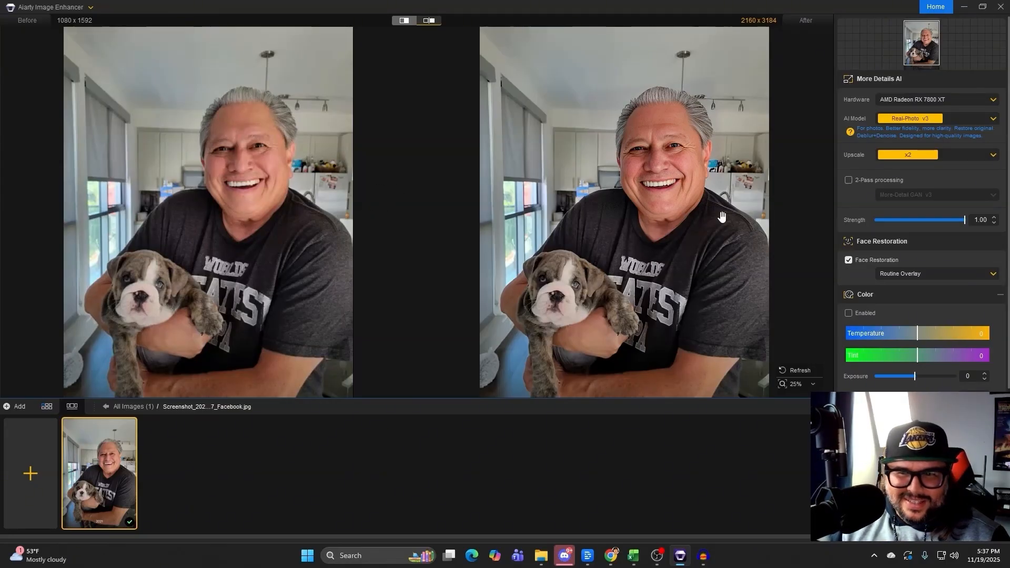
pyautogui.moveTo(254, 154)
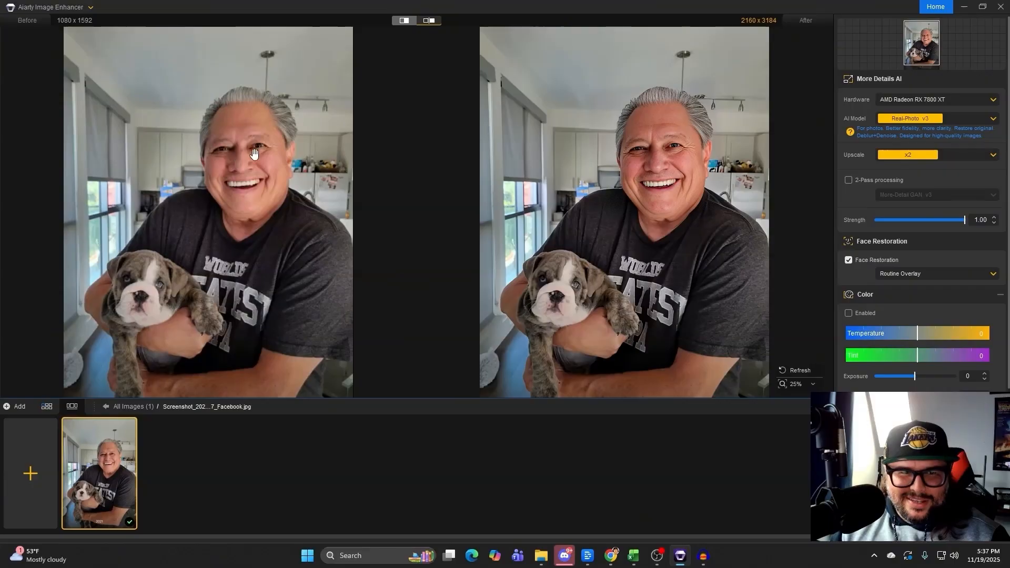
pyautogui.moveTo(682, 167)
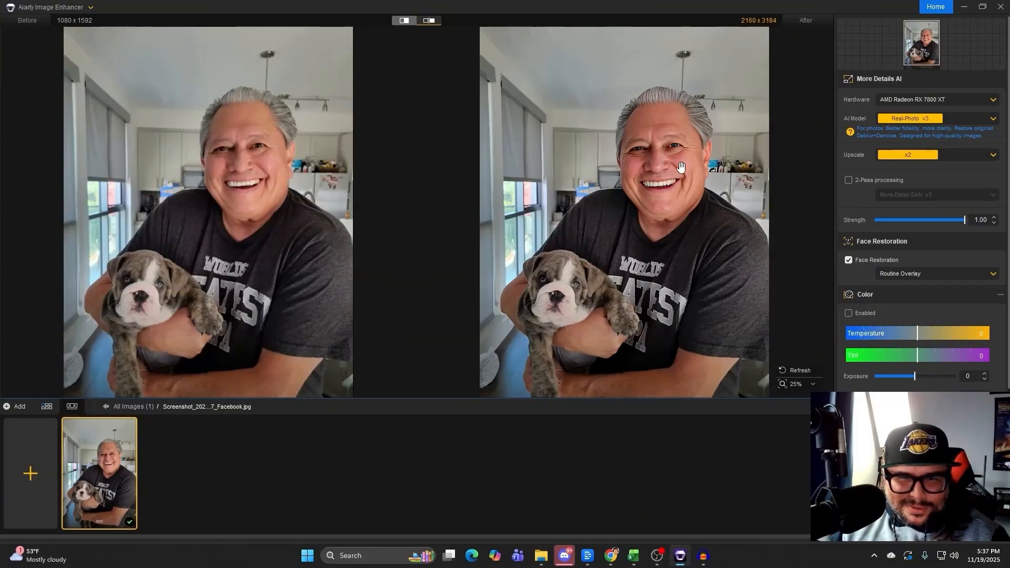